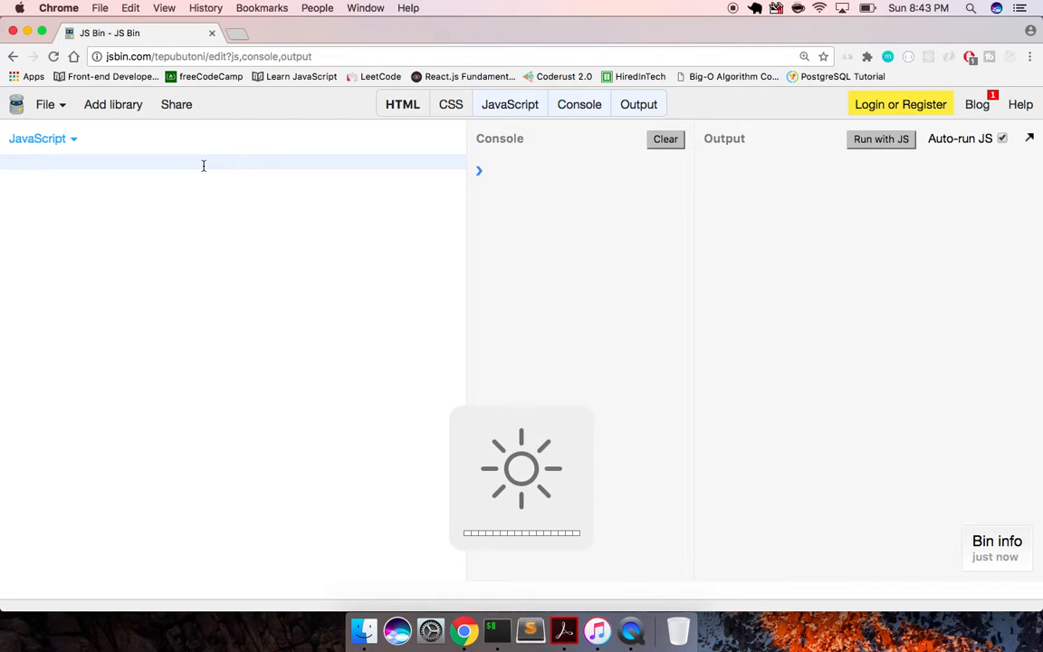
Write var addThreeNumbers = function(a,b,c) returning a + b + c.
{"action": "type", "text": "var addThreeNumbers = func"}
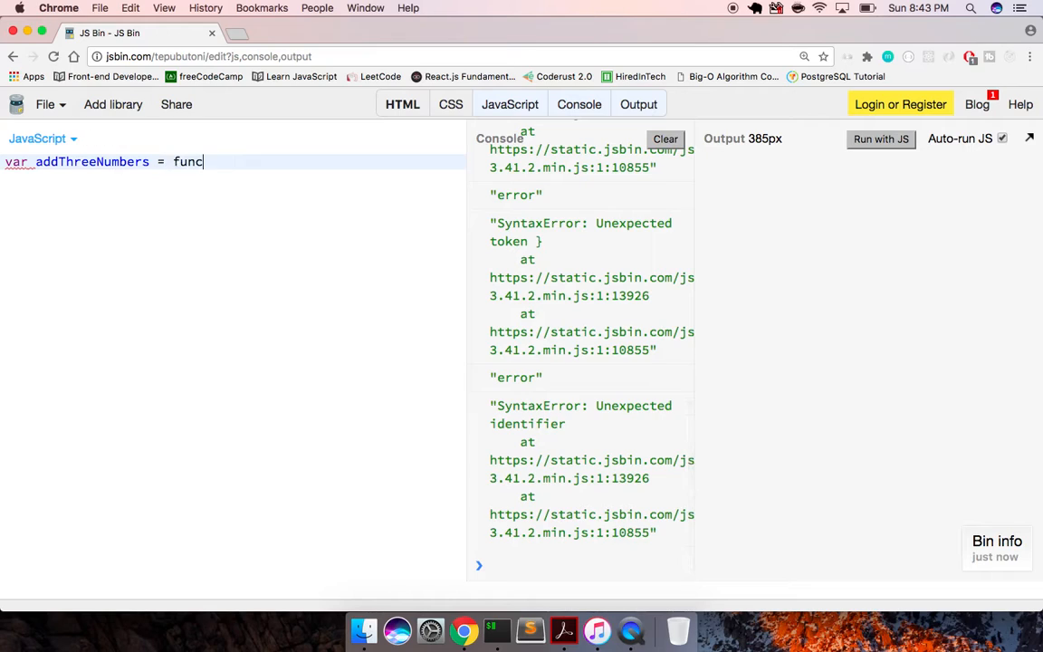
{"action": "type", "text": "tion(a,b,c) {}"}
{"action": "type", "text": "return a + b"}
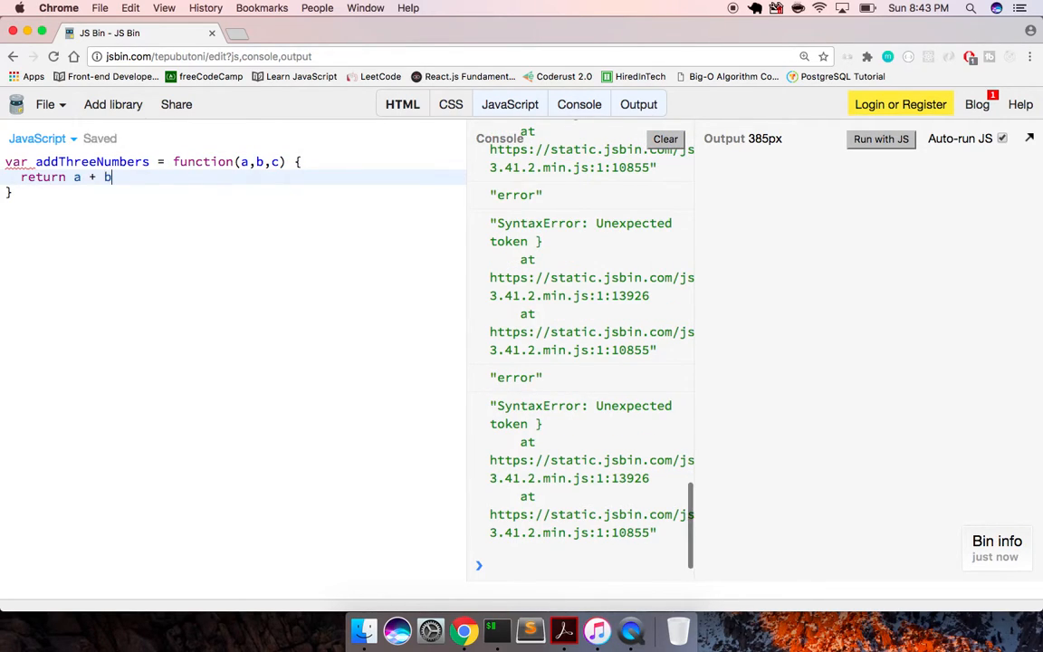
{"action": "type", "text": "+ c"}
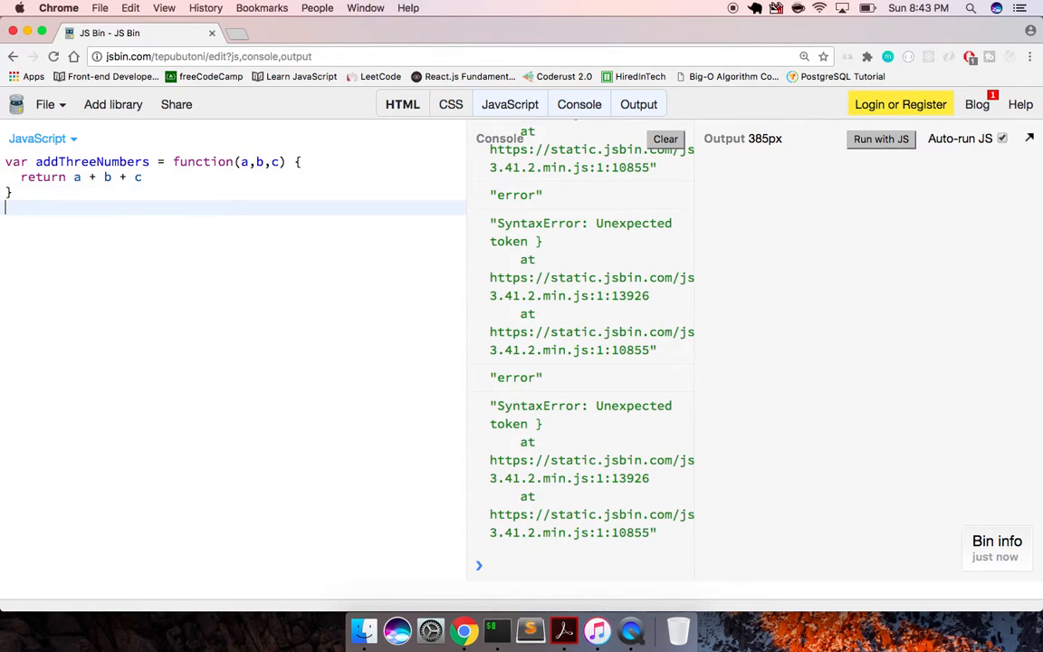
Log addThreeNumbers(3,4,5) so the console shows 12.
{"action": "type", "text": "addThre"}
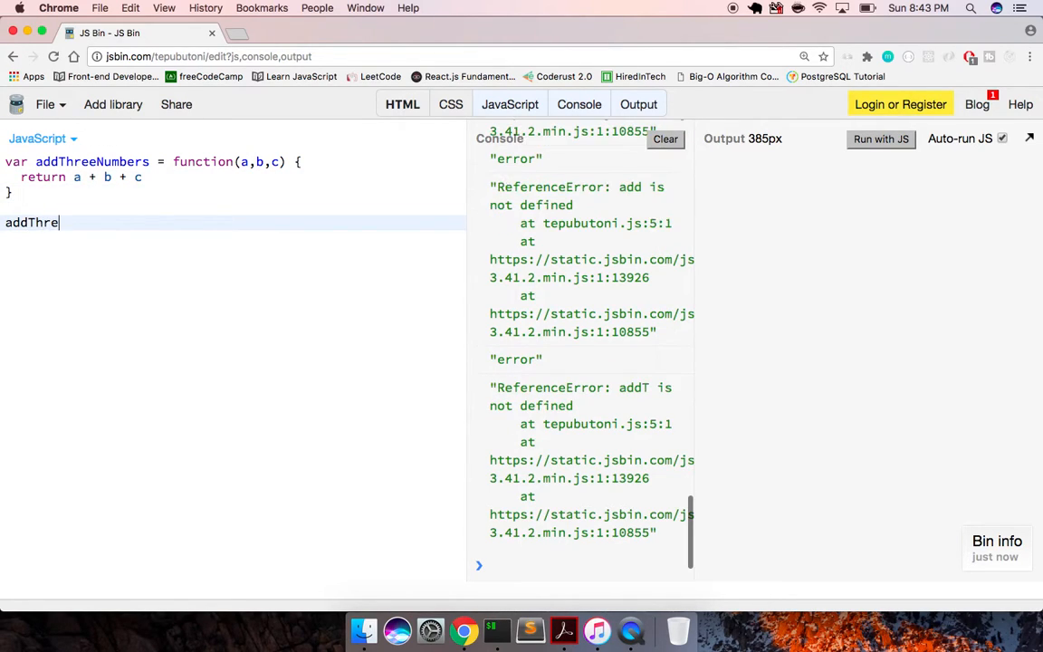
{"action": "type", "text": "e"}
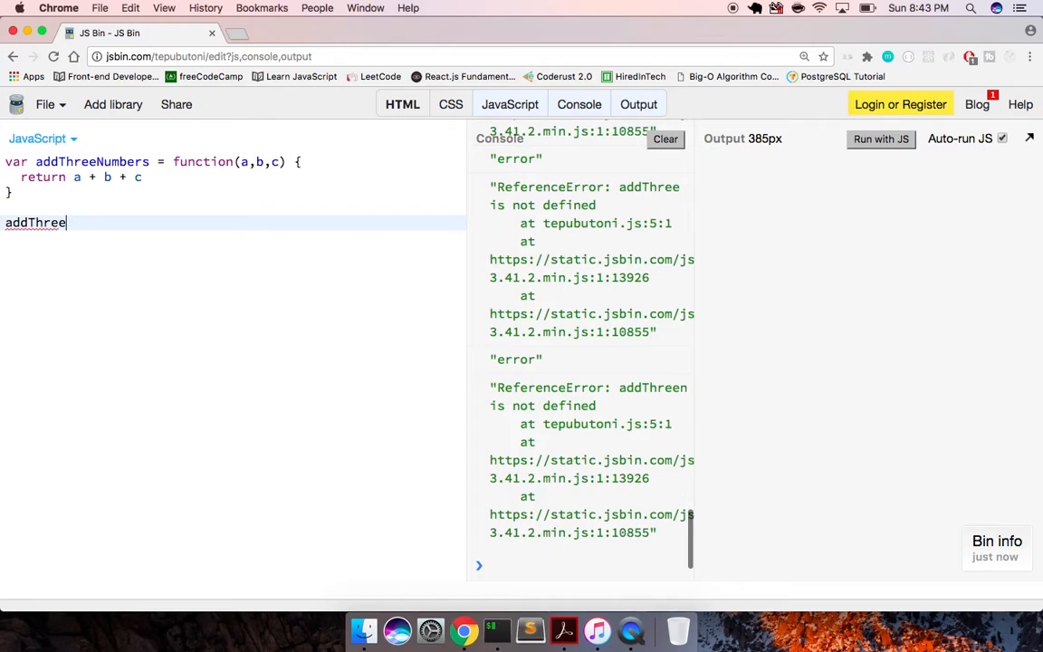
{"action": "type", "text": "Numbers()"}
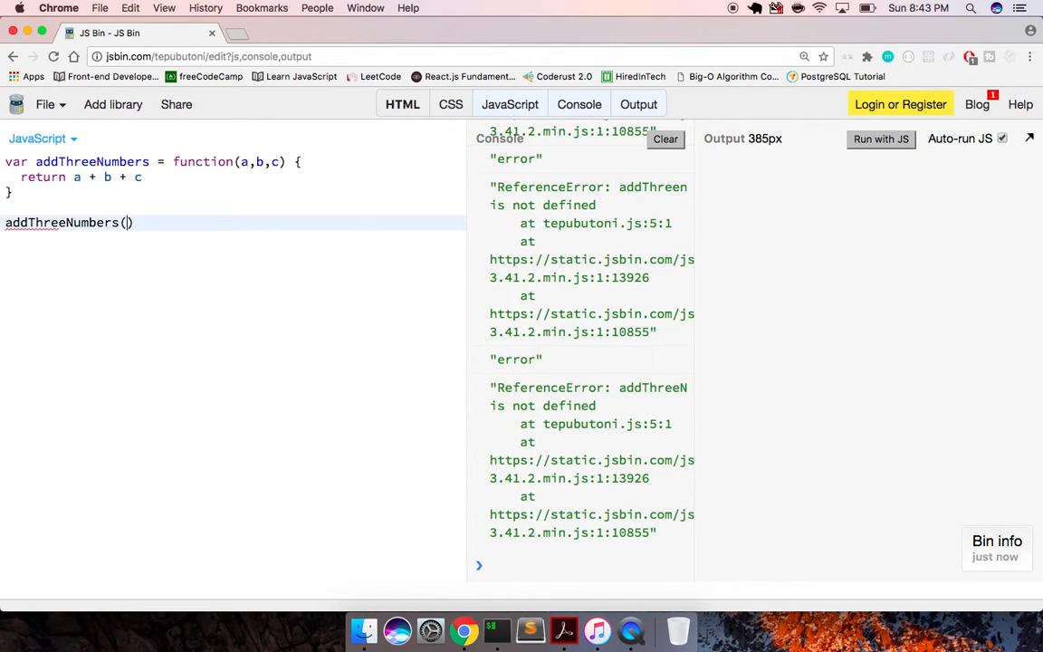
{"action": "type", "text": "3,4,5"}
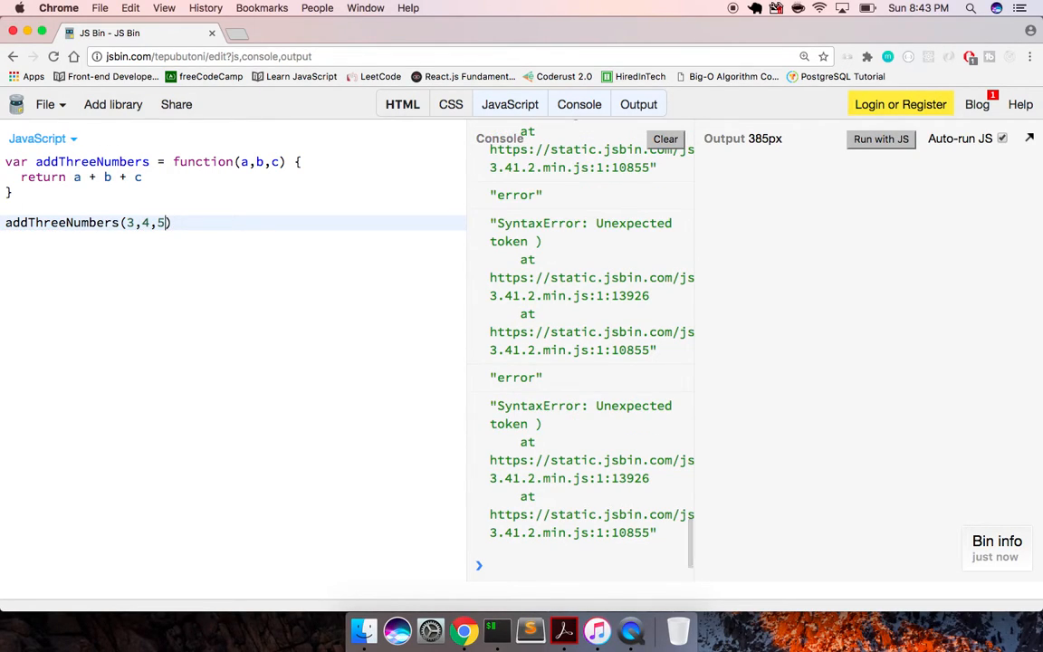
{"action": "type", "text": ";"}
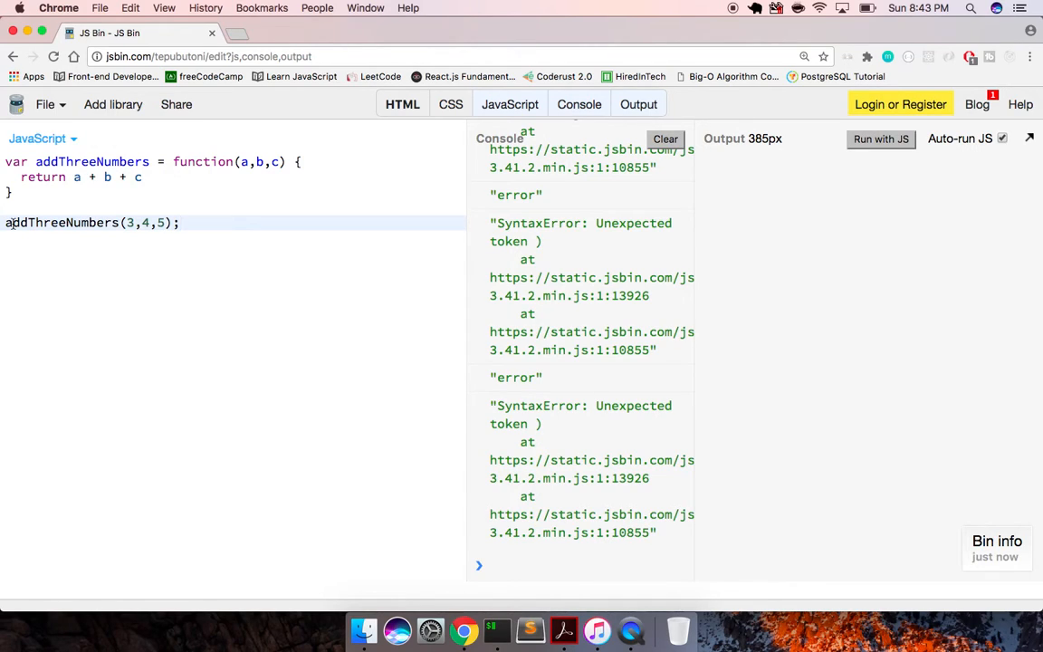
{"action": "type", "text": "console.log("}
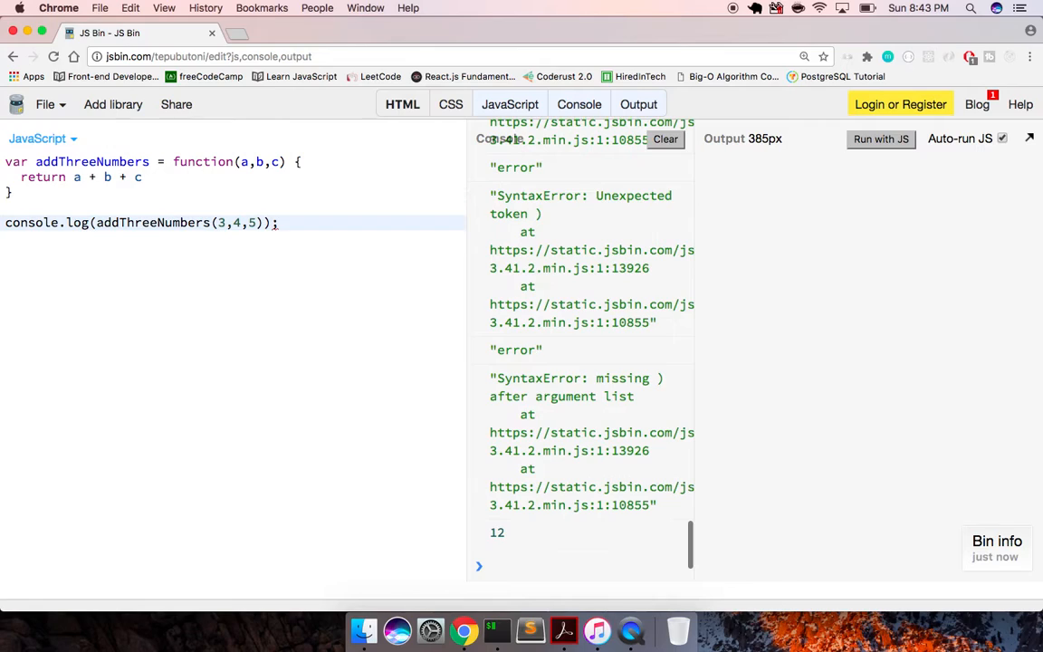
Delete the old code, clear the console output and widen the console panel.
{"action": "left_click", "coordinate": [666, 137]}
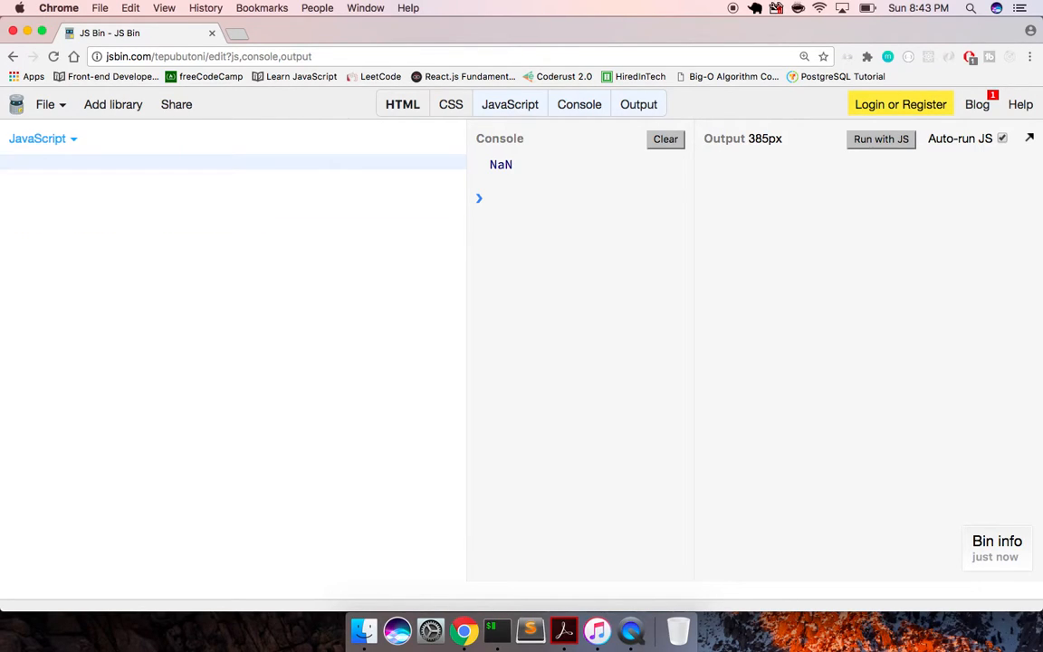
{"action": "left_click", "coordinate": [665, 138]}
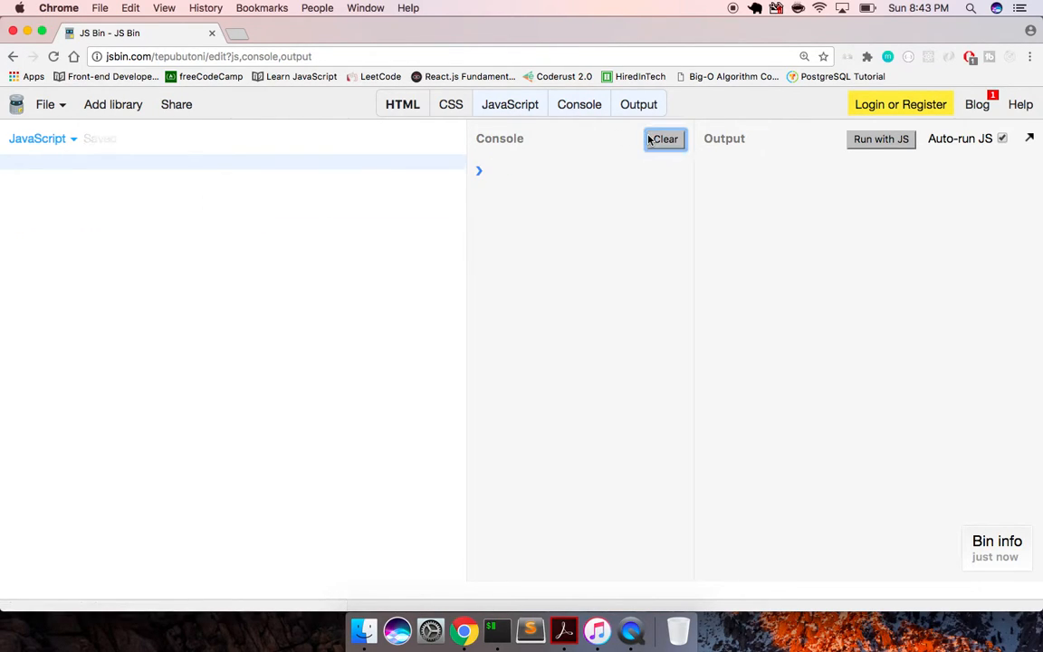
{"action": "left_click", "coordinate": [665, 138]}
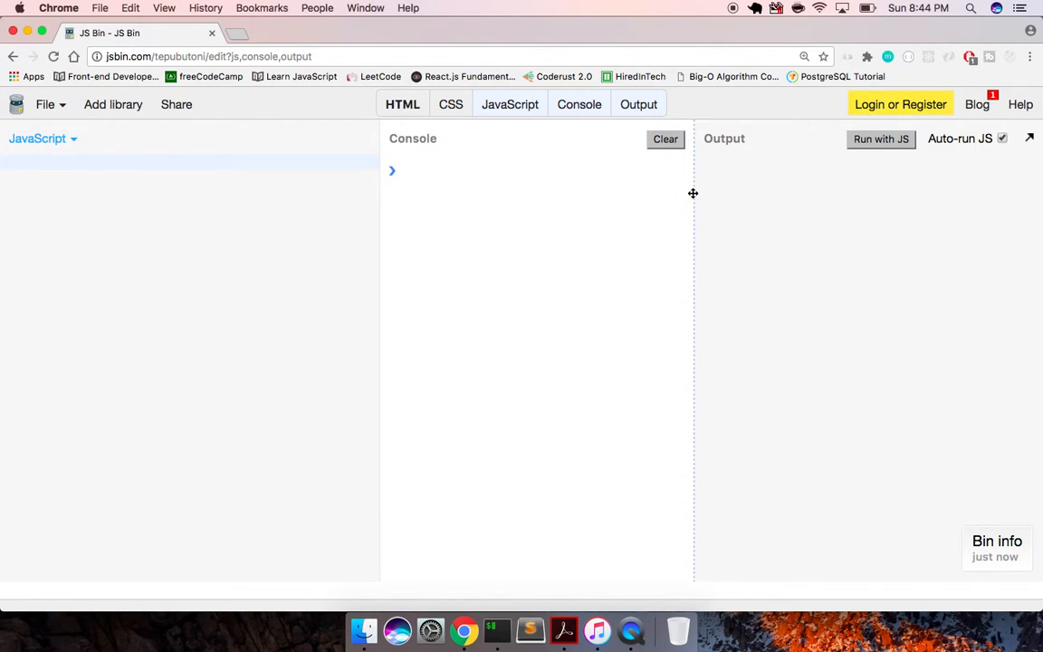
{"action": "left_click_drag", "start_coordinate": [692, 192], "coordinate": [706, 192]}
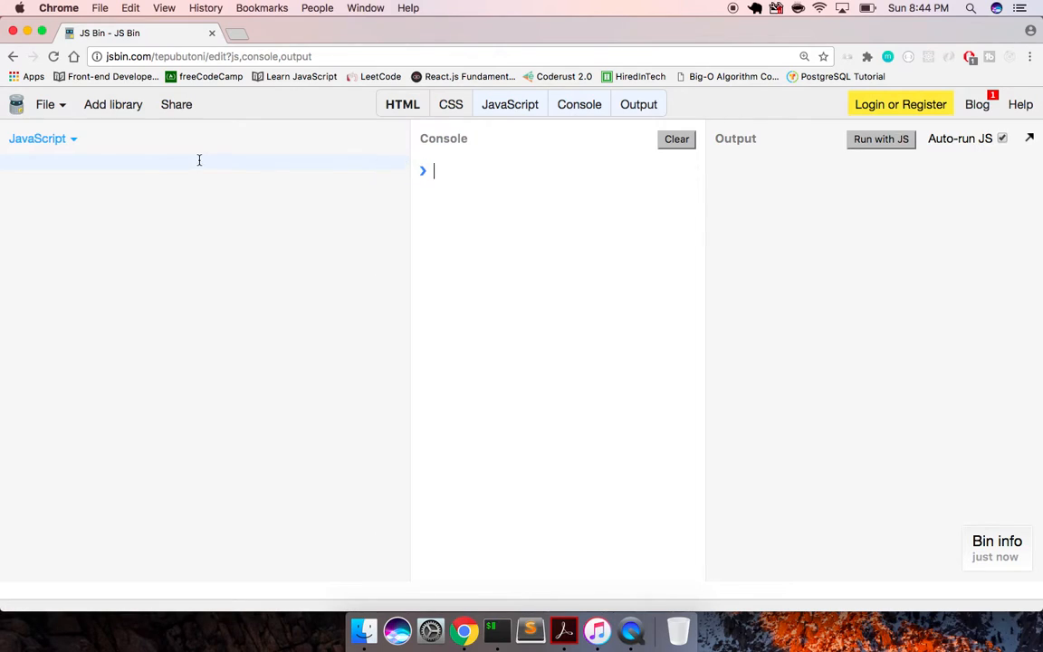
Write var partialApplication = function(fn, ...args) { } and clear the console errors.
{"action": "type", "text": "var"}
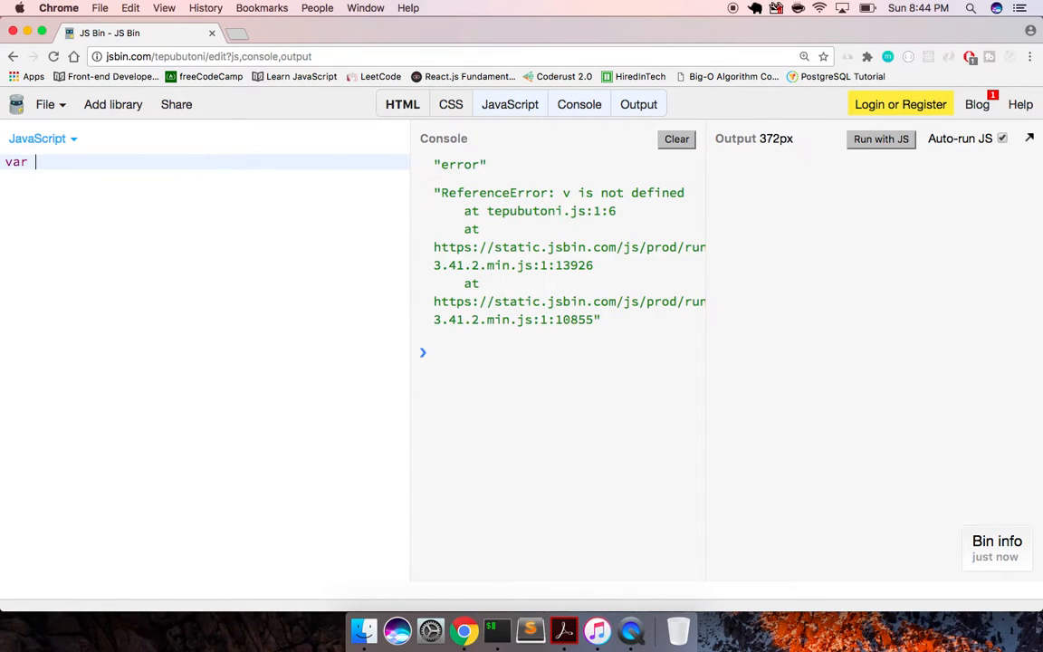
{"action": "type", "text": "partialApp"}
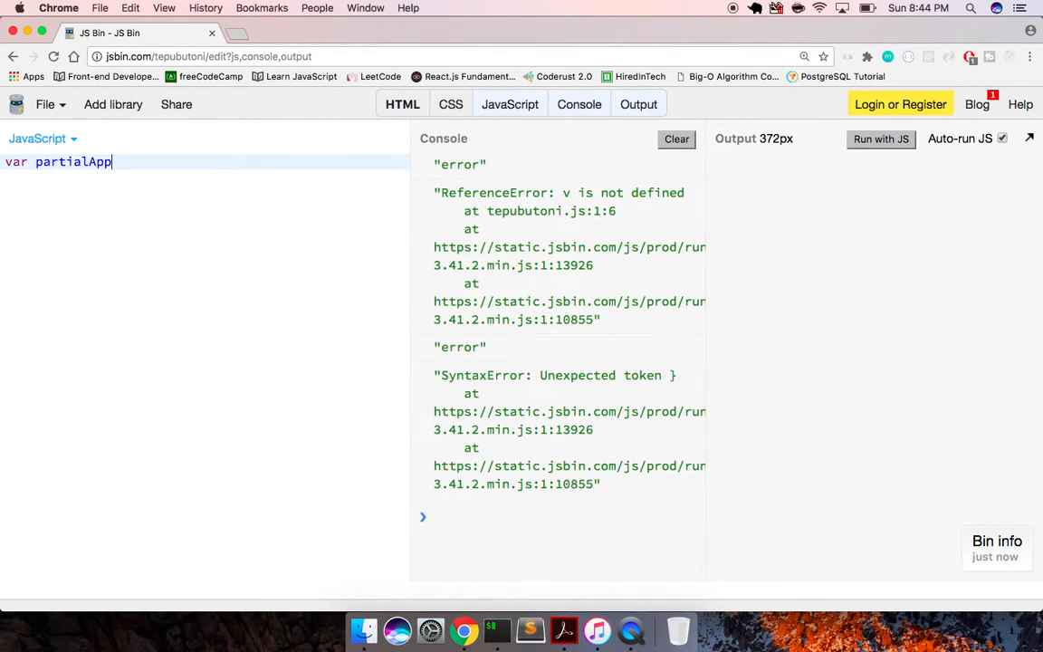
{"action": "type", "text": "lication = func"}
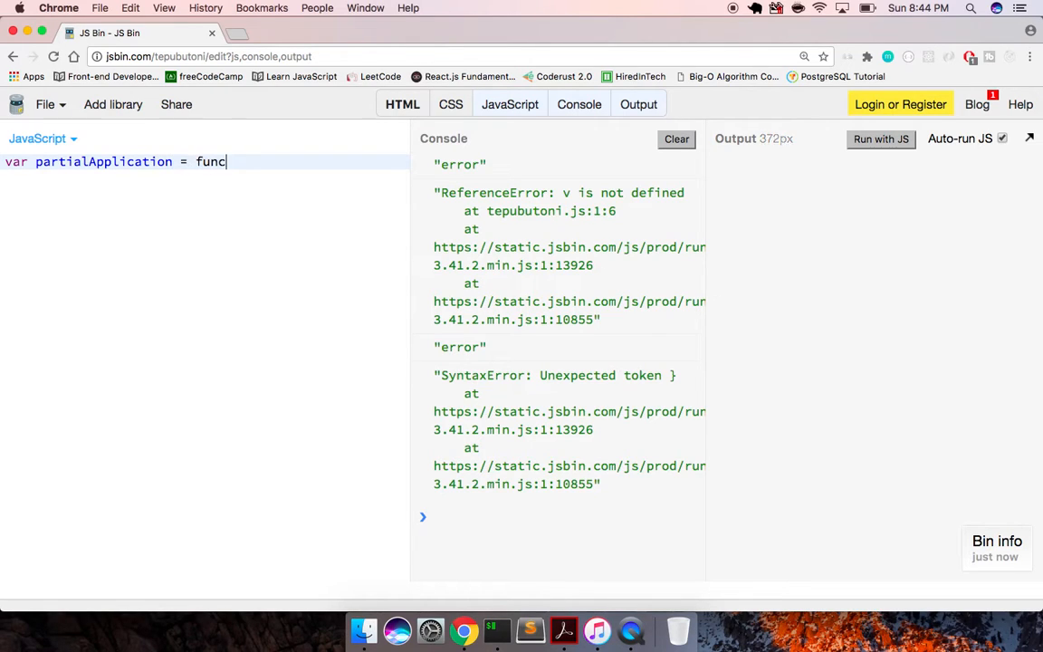
{"action": "type", "text": "tion(fn)"}
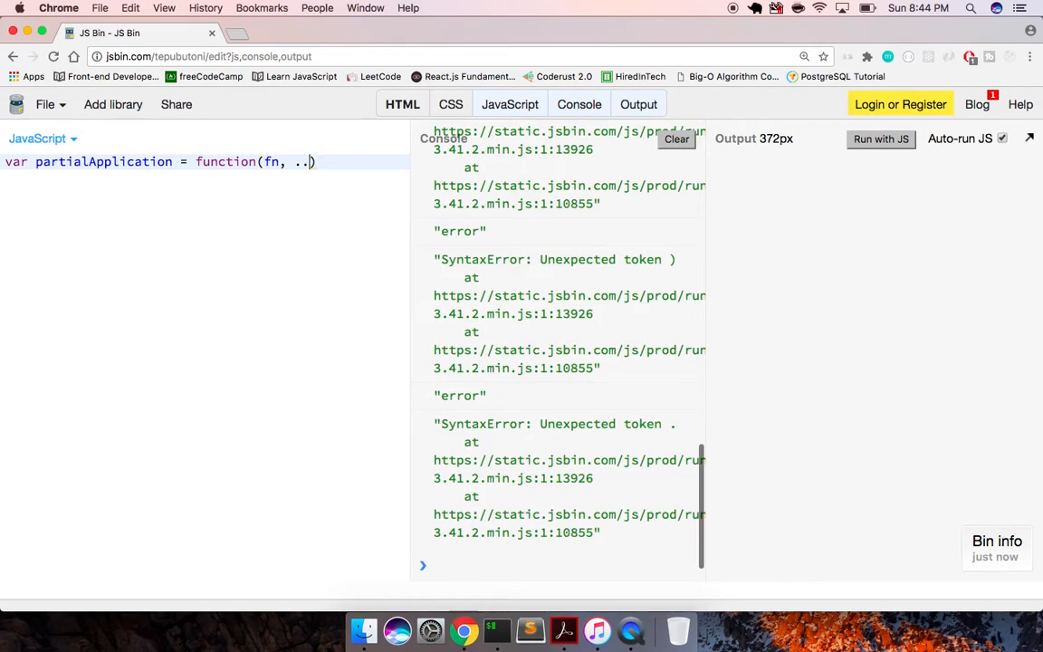
{"action": "type", "text": "args) {"}
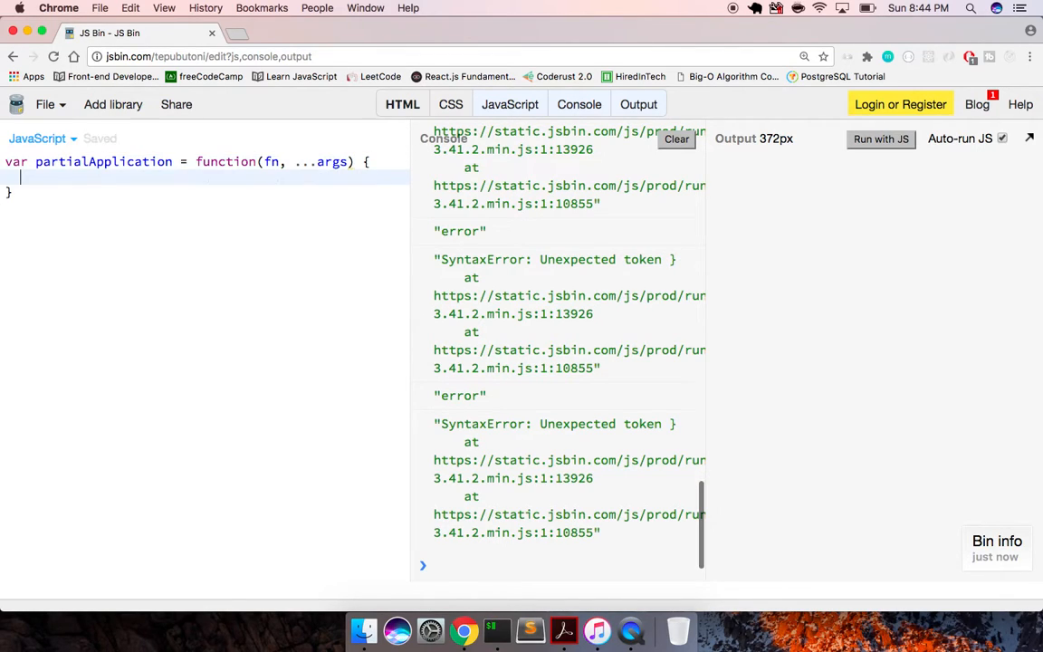
{"action": "left_click", "coordinate": [677, 138]}
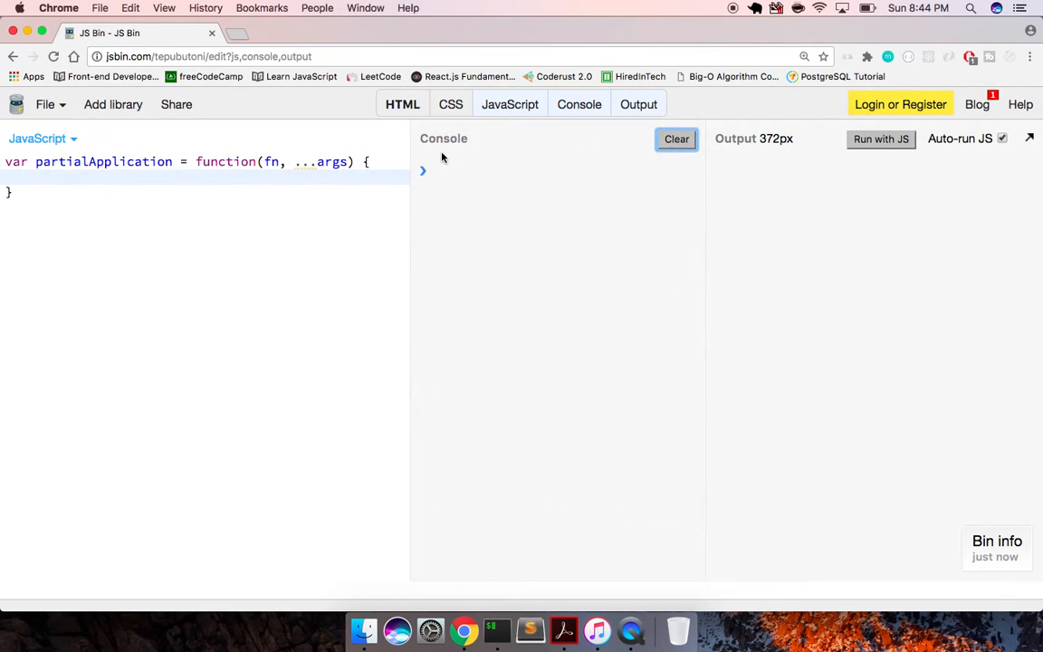
{"action": "mouse_move", "coordinate": [308, 163]}
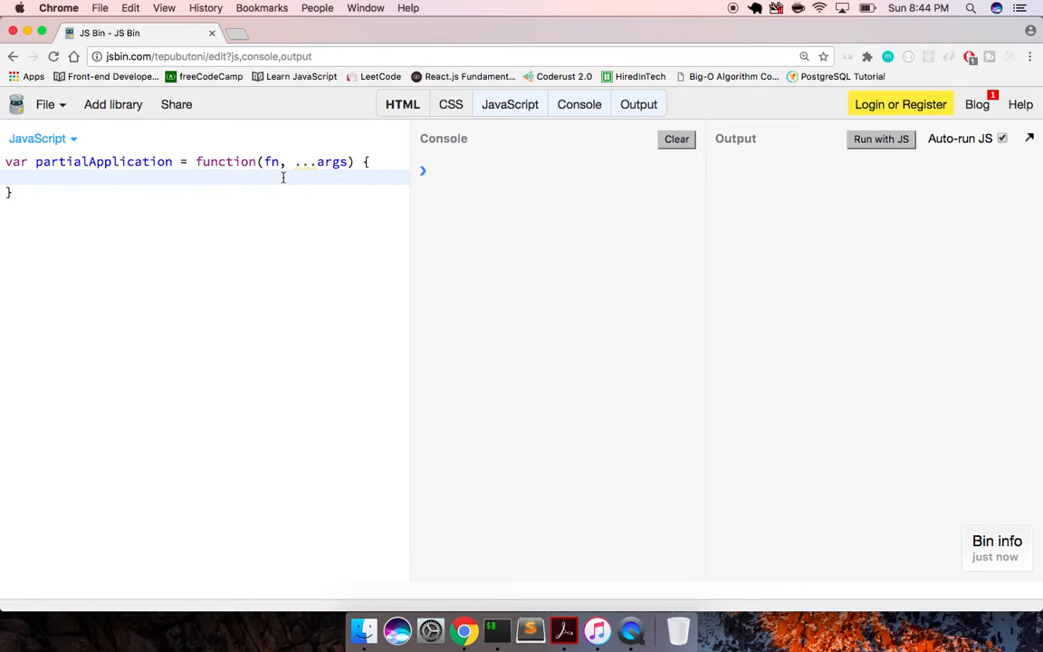
{"action": "mouse_move", "coordinate": [194, 196]}
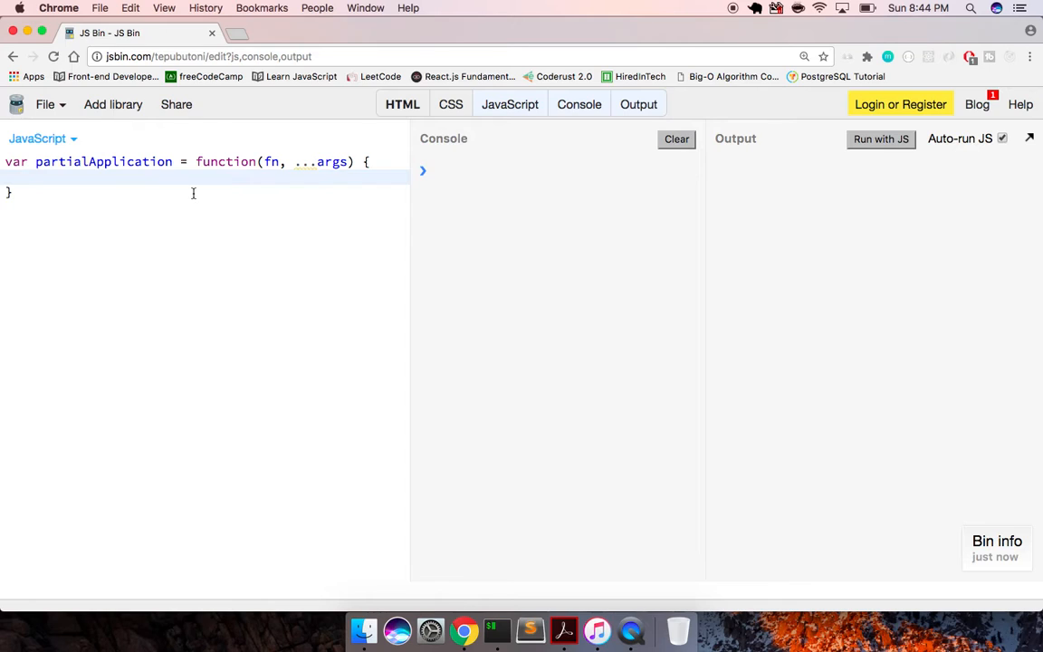
Return an inner function(...innerArgs) from partialApplication(fn, ...outerArgs) and hide the output preview.
{"action": "type", "text": "return funct"}
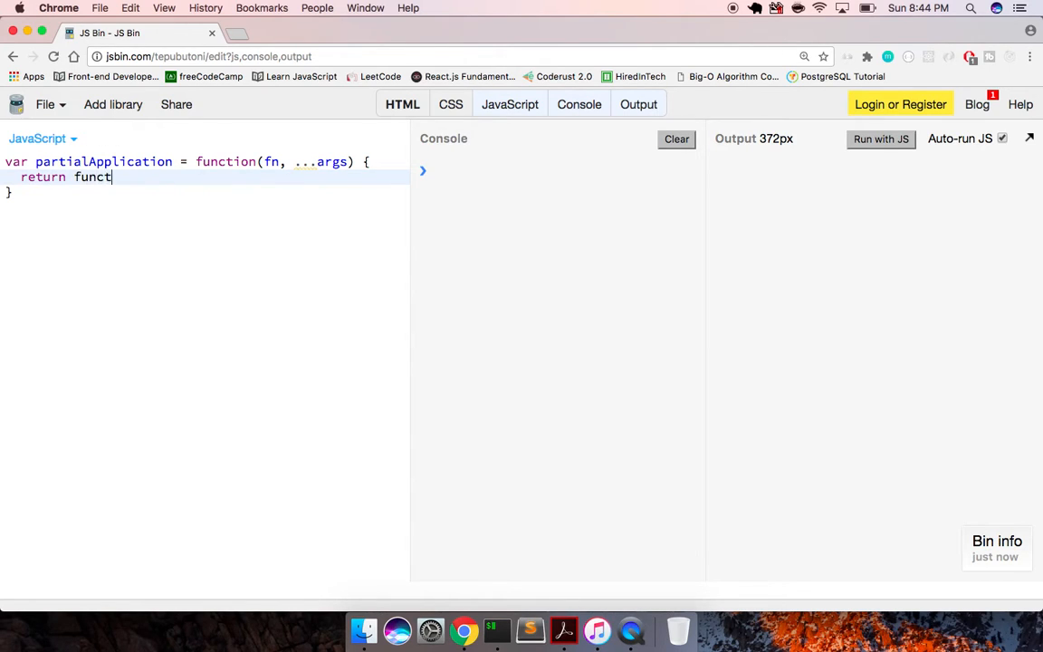
{"action": "type", "text": "ion()"}
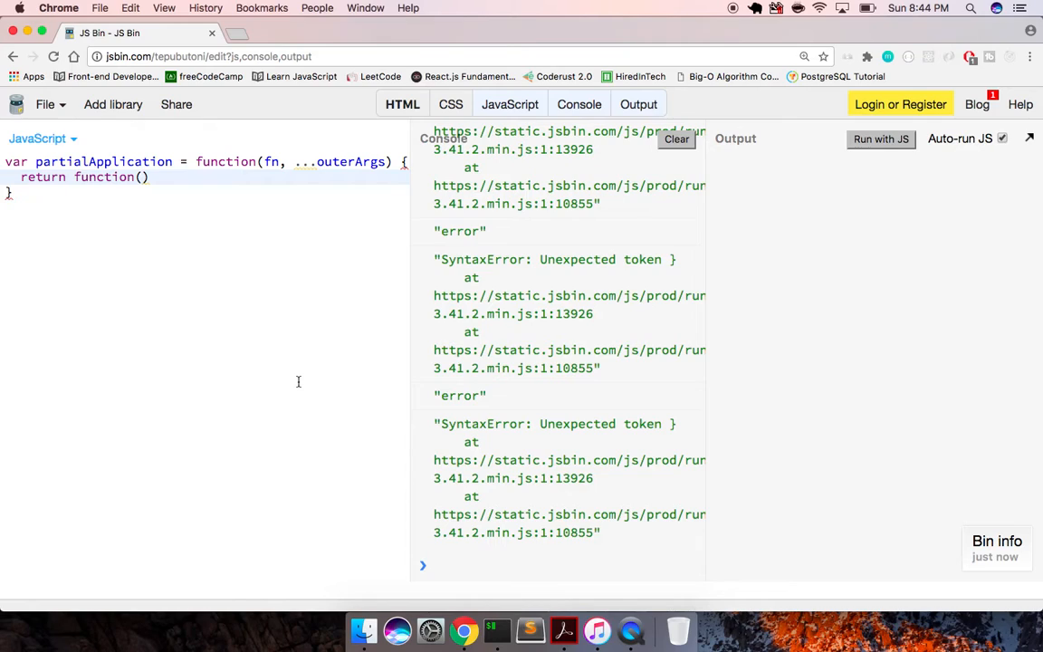
{"action": "left_click", "coordinate": [141, 177]}
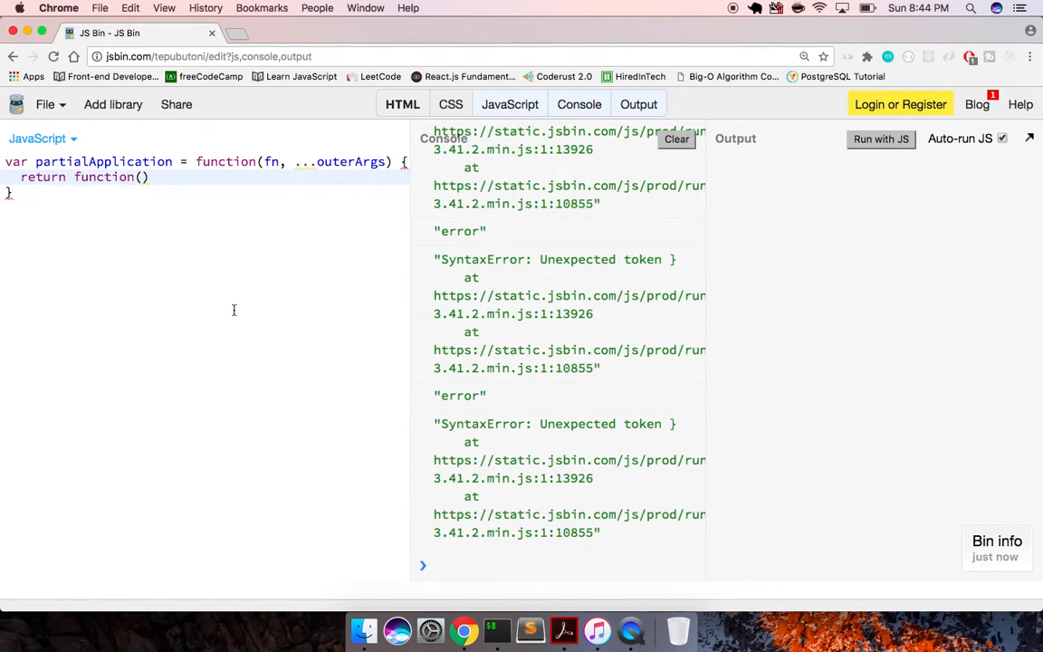
{"action": "type", "text": "...innerArgs"}
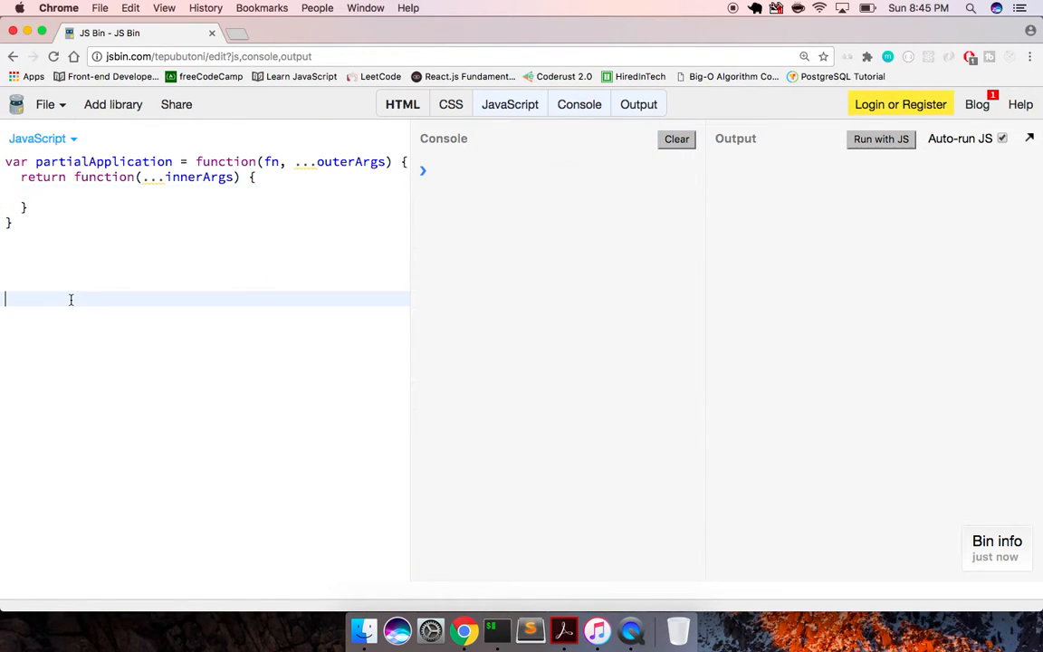
{"action": "left_click", "coordinate": [637, 103]}
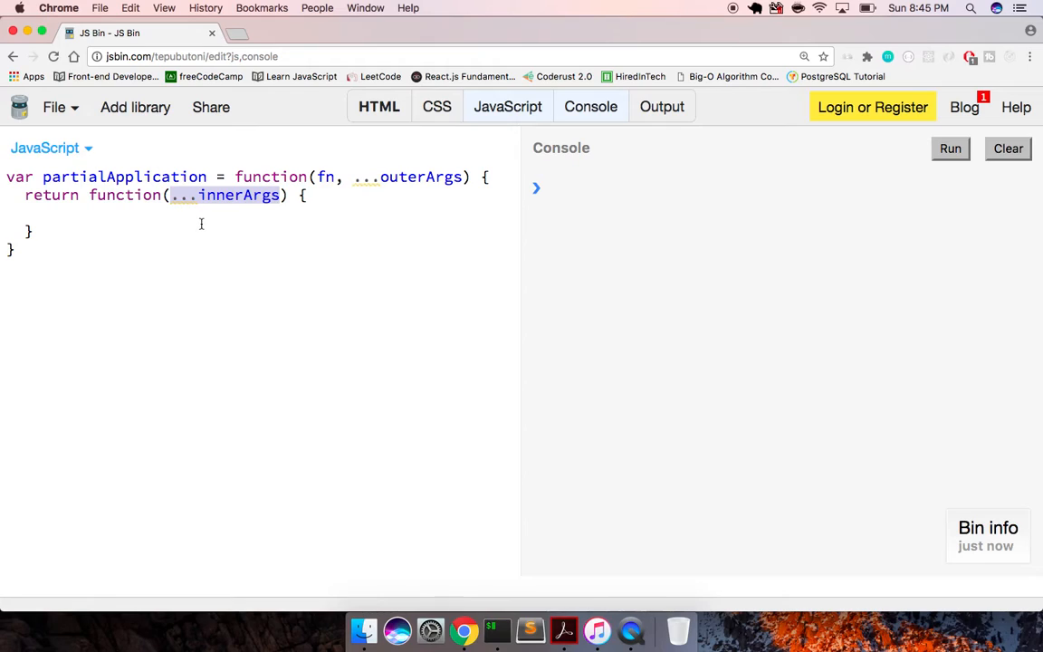
Make the inner function return fn(outerArgs, innerArgs) and move to a new line below.
{"action": "type", "text": "retu"}
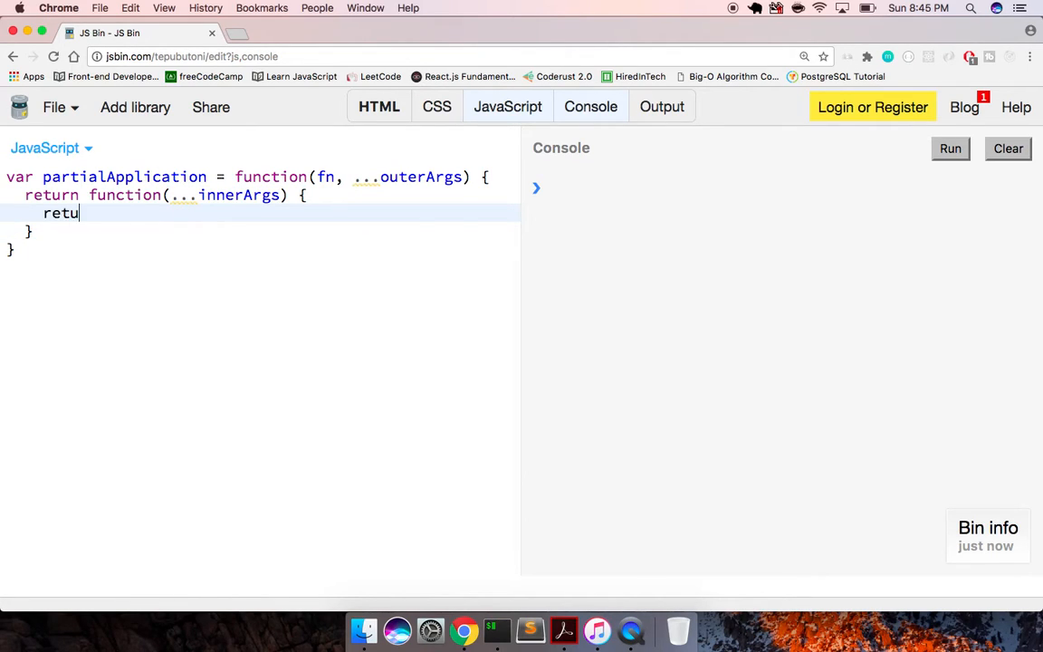
{"action": "type", "text": "rn fn"}
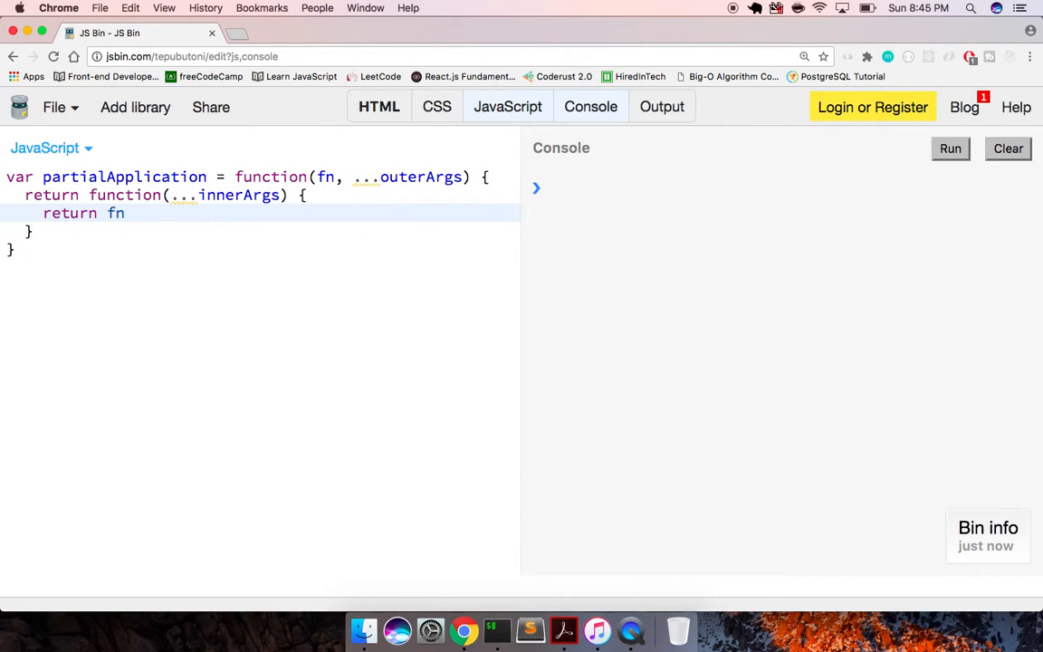
{"action": "type", "text": "()"}
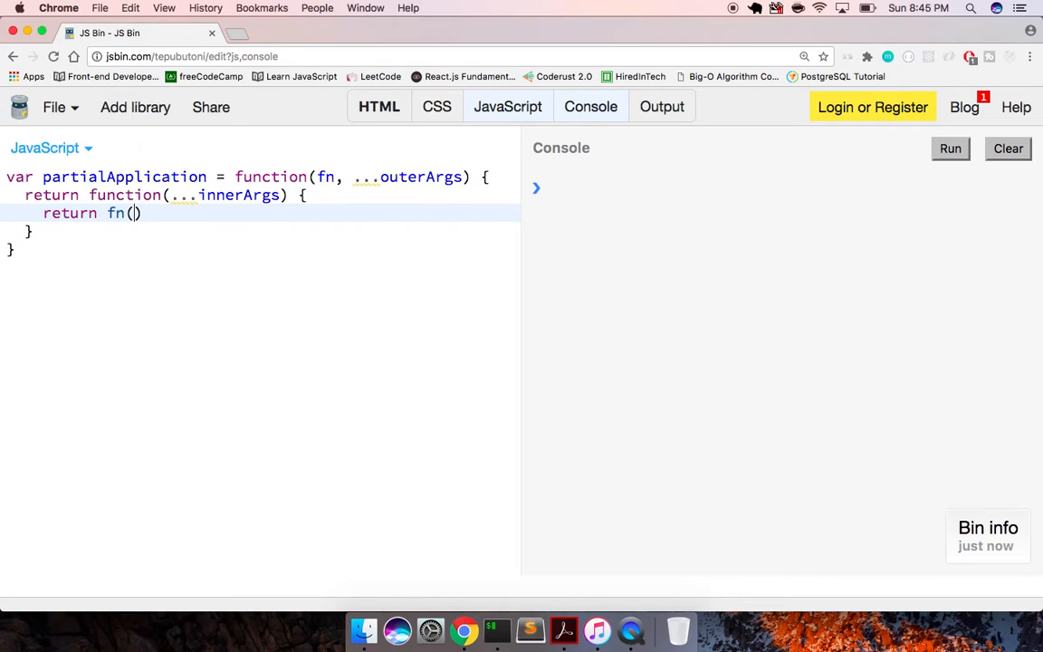
{"action": "type", "text": "...outerAR"}
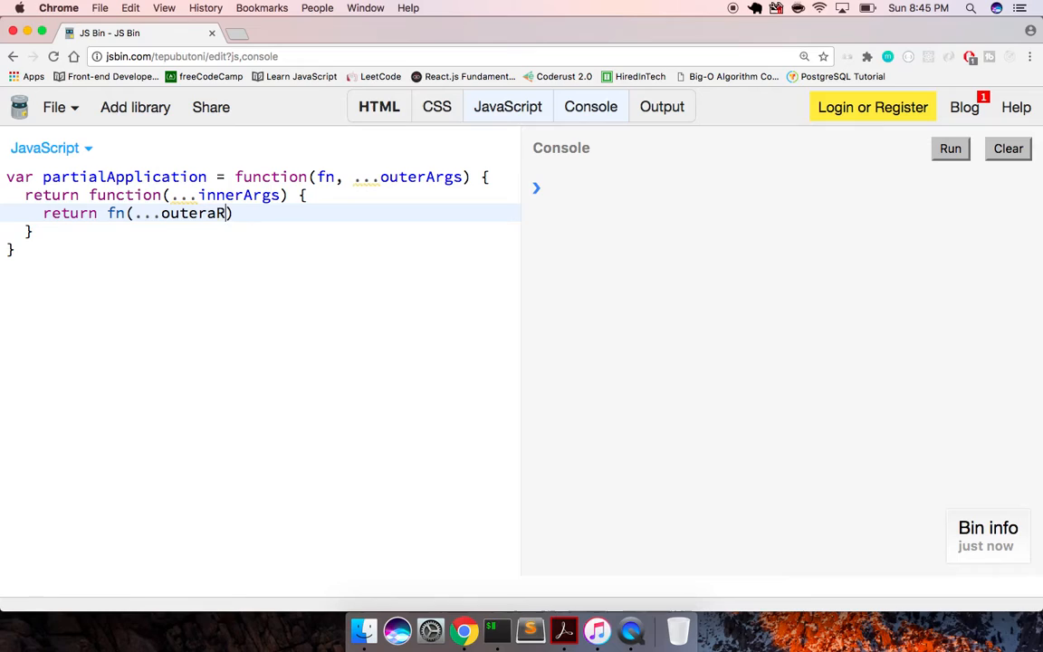
{"action": "type", "text": "gs"}
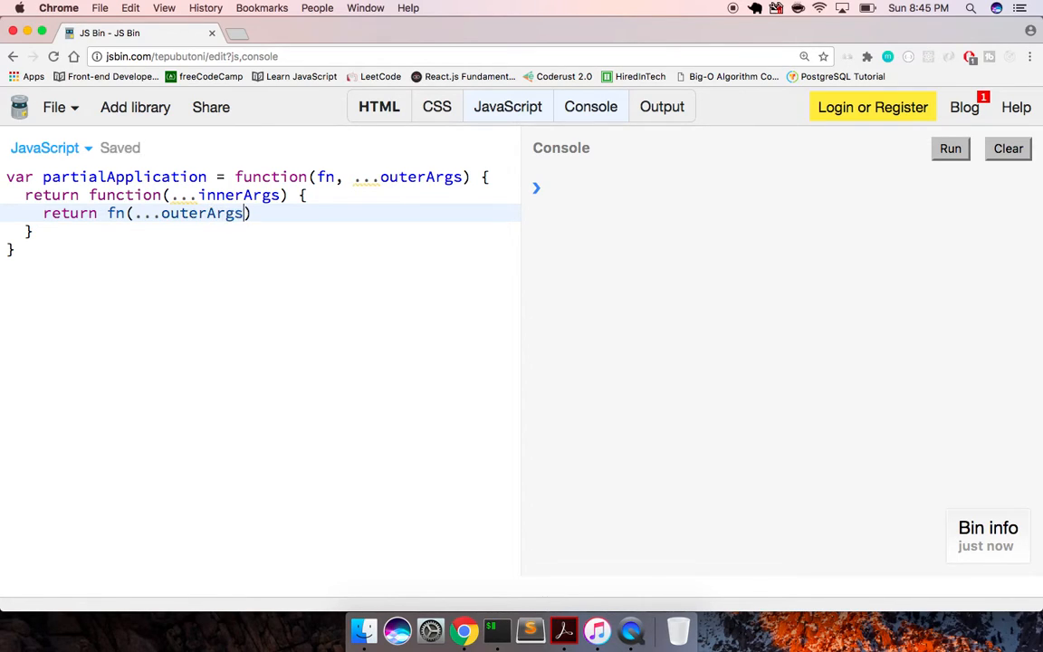
{"action": "type", "text": ", .."}
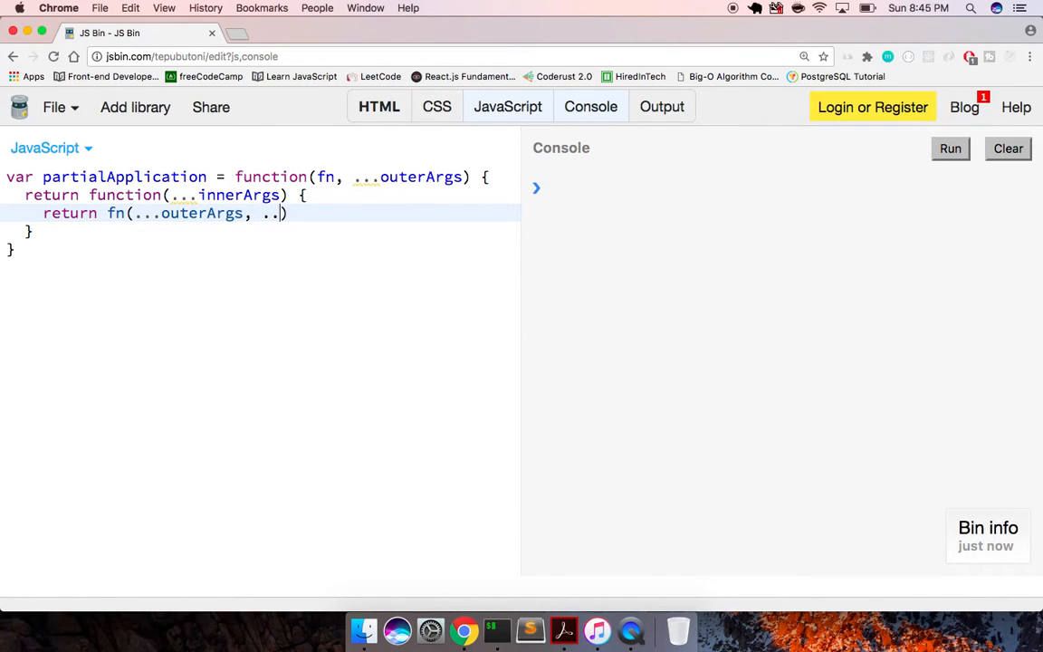
{"action": "type", "text": "innerArg"}
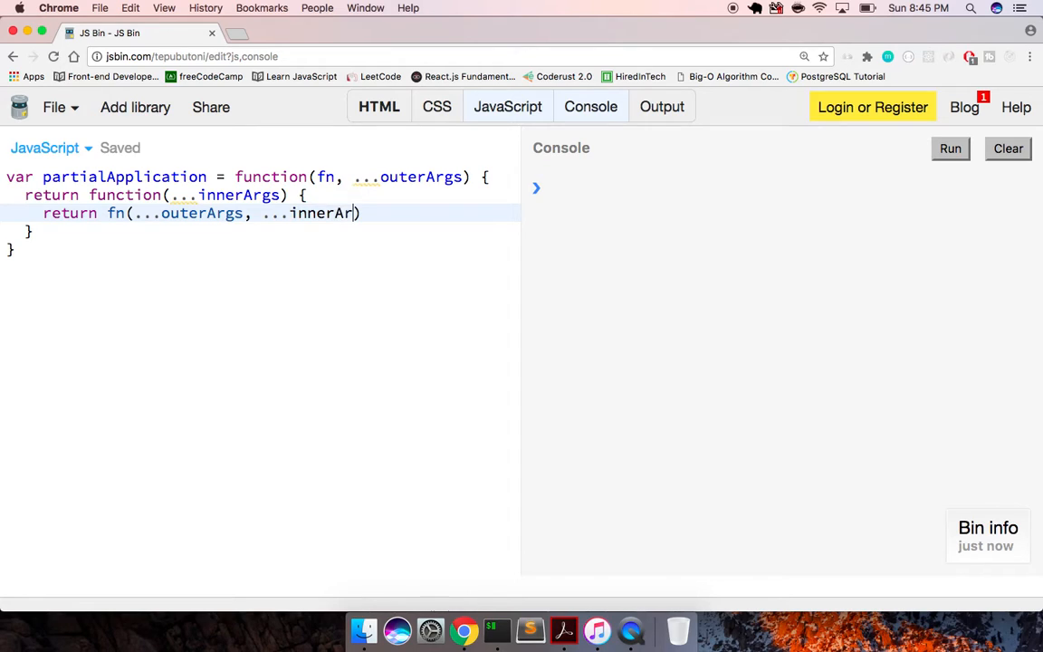
{"action": "type", "text": "gs"}
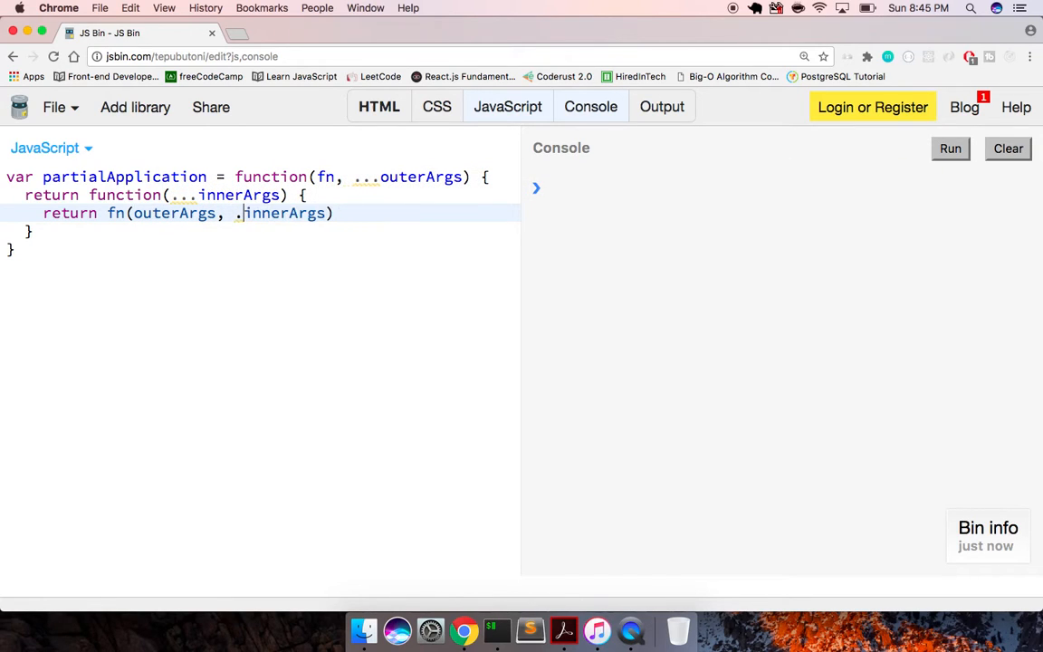
{"action": "key", "text": "Backspace"}
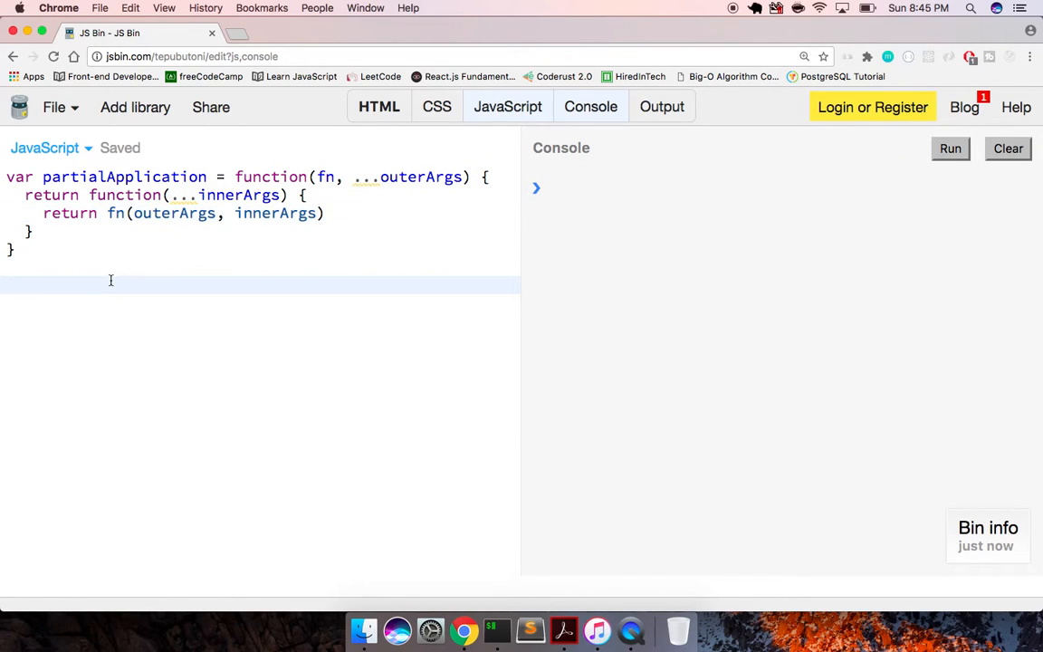
Define var add = function(a,b,c) returning a + b + c and call add(2,3,4).
{"action": "type", "text": "var add ="}
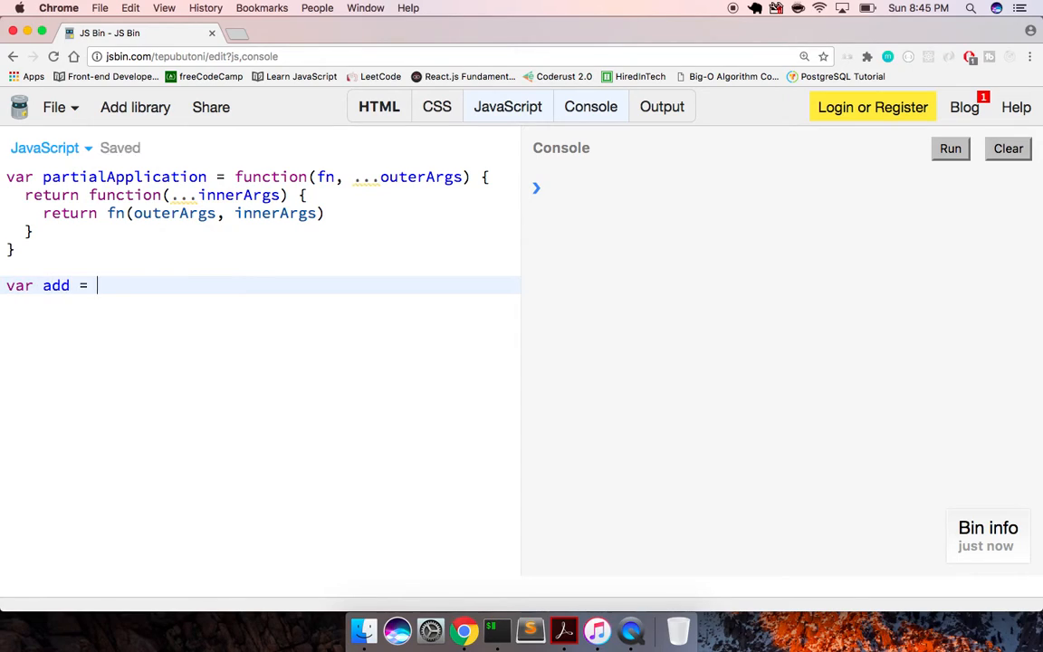
{"action": "type", "text": "function(a,)"}
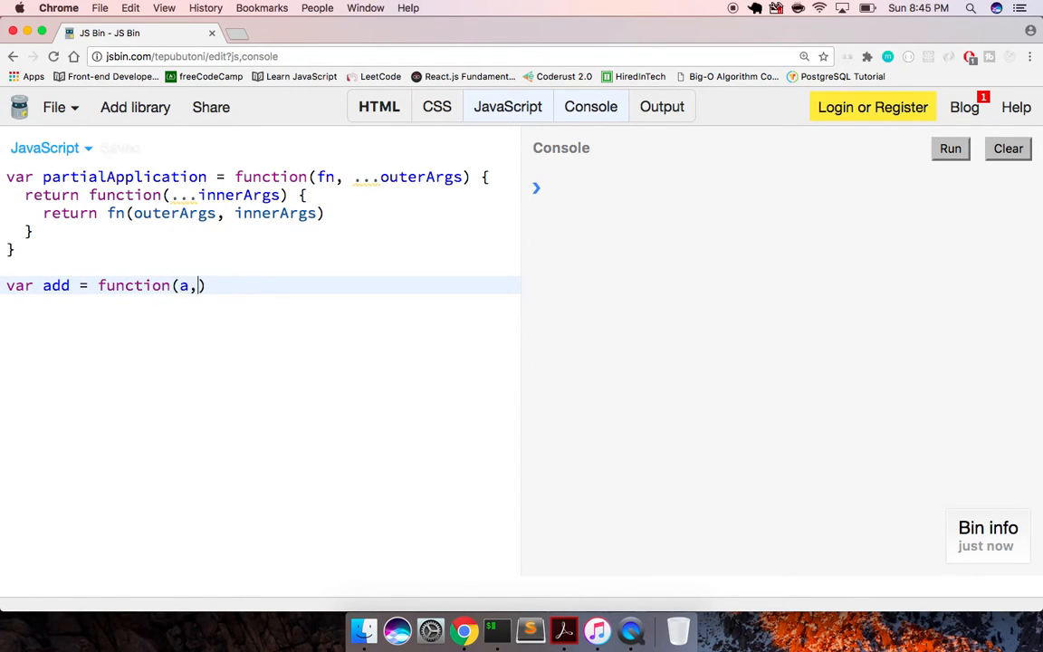
{"action": "type", "text": "b,c)"}
{"action": "type", "text": "return"}
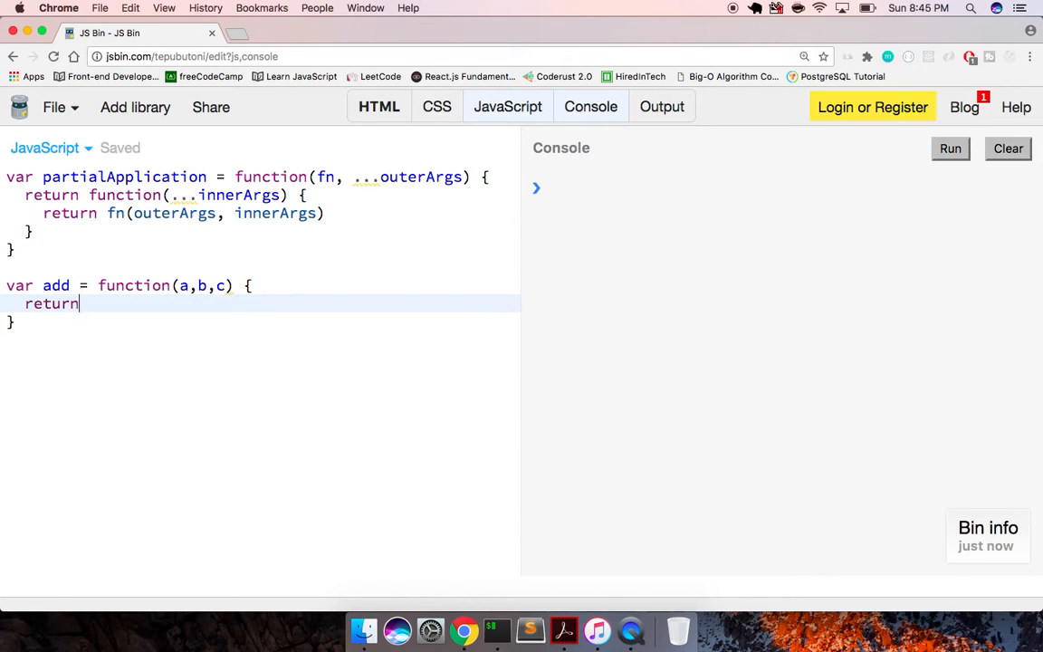
{"action": "type", "text": "a + b + c"}
{"action": "type", "text": "add"}
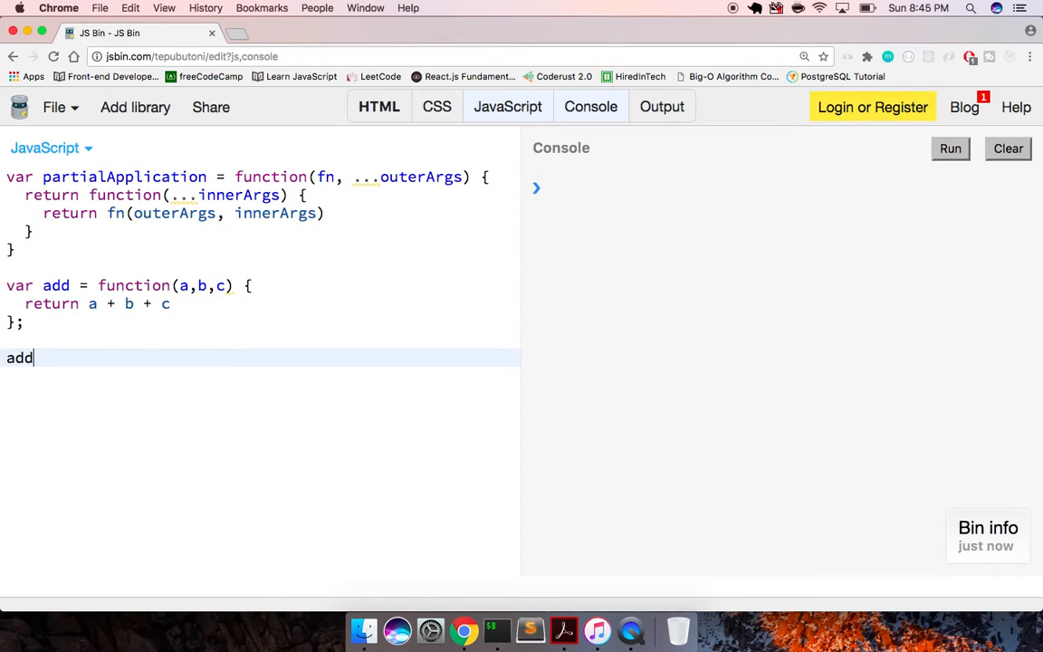
{"action": "type", "text": "(2,3,4)"}
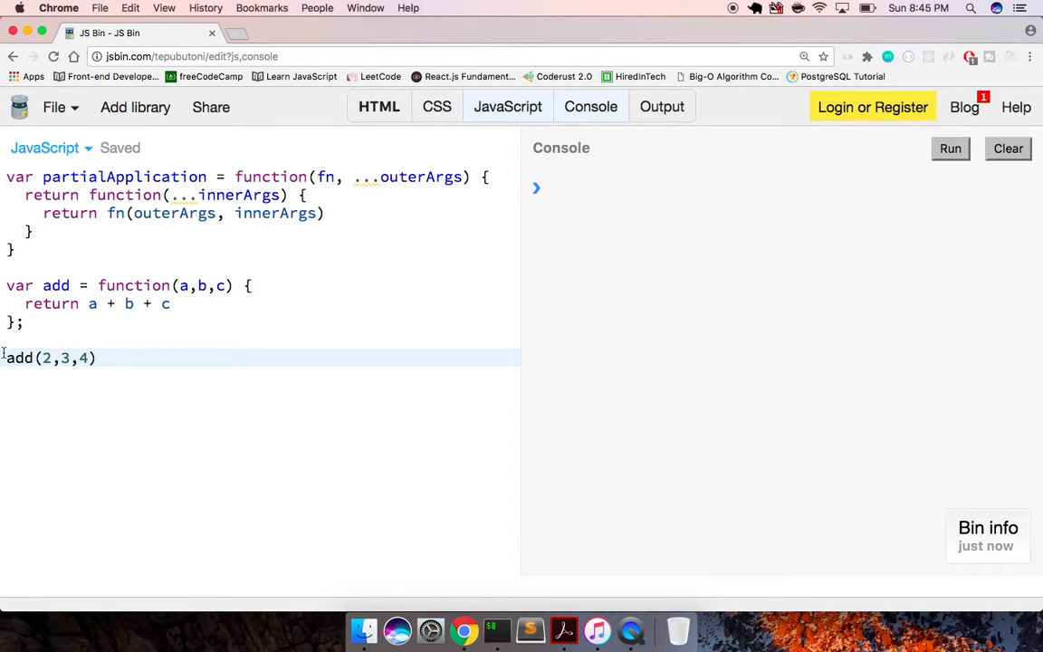
Add console.log(a + b + c) inside add and run, printing 9.
{"action": "type", "text": "console."}
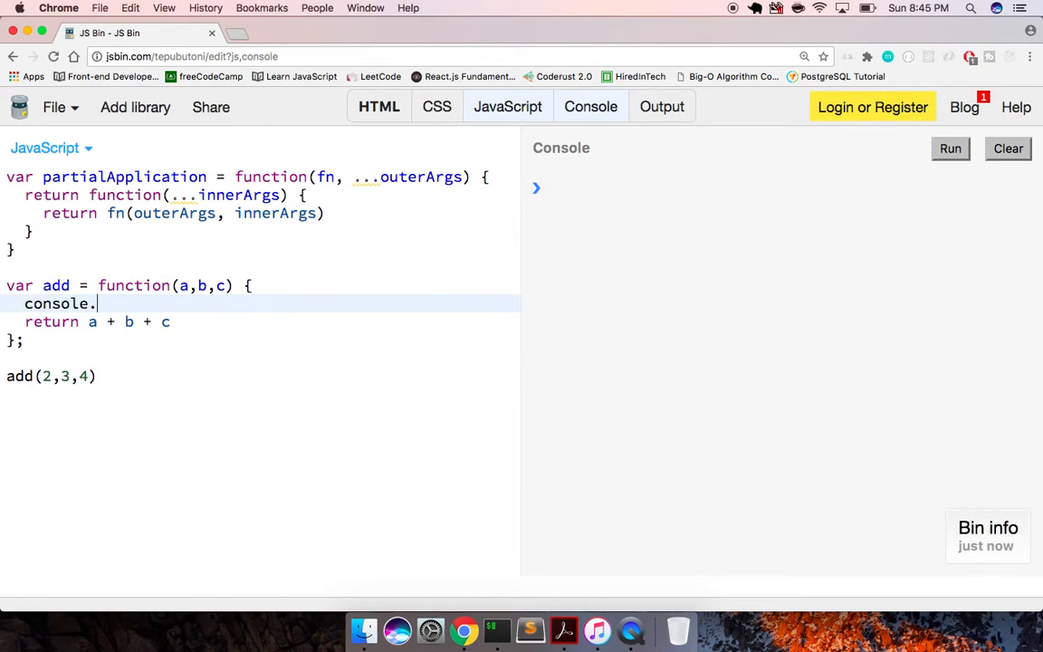
{"action": "type", "text": "log(a)"}
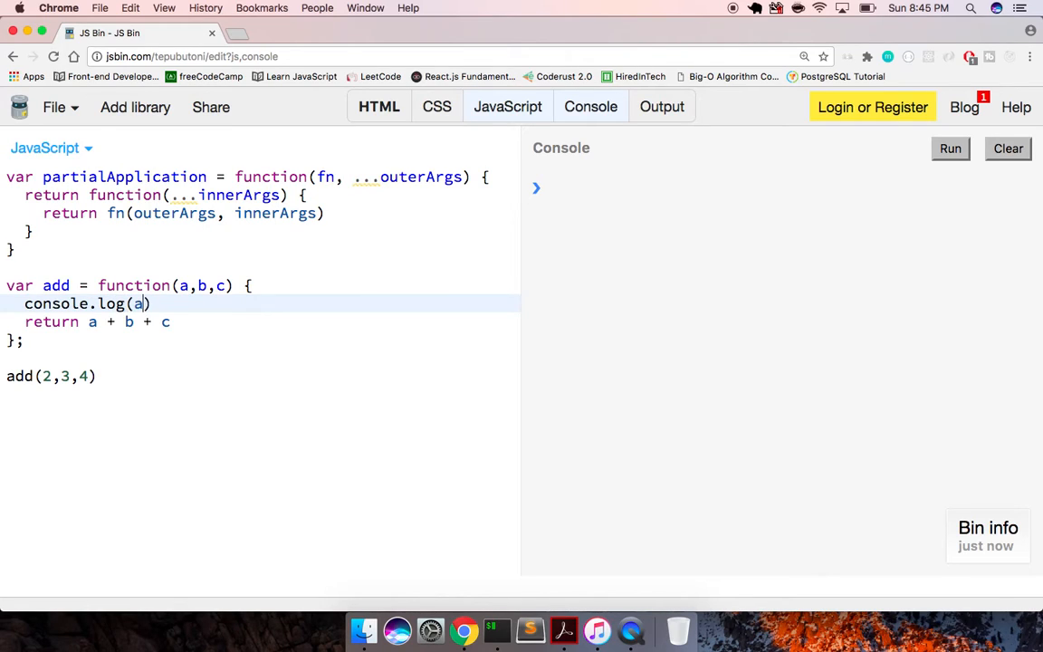
{"action": "type", "text": "+ b + c"}
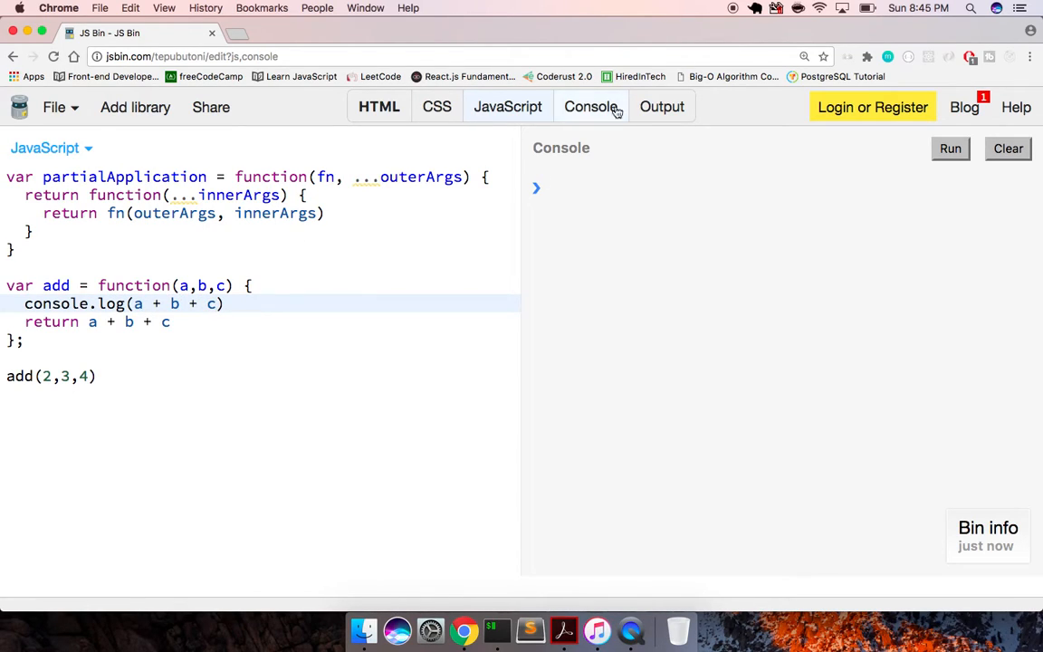
{"action": "left_click", "coordinate": [949, 149]}
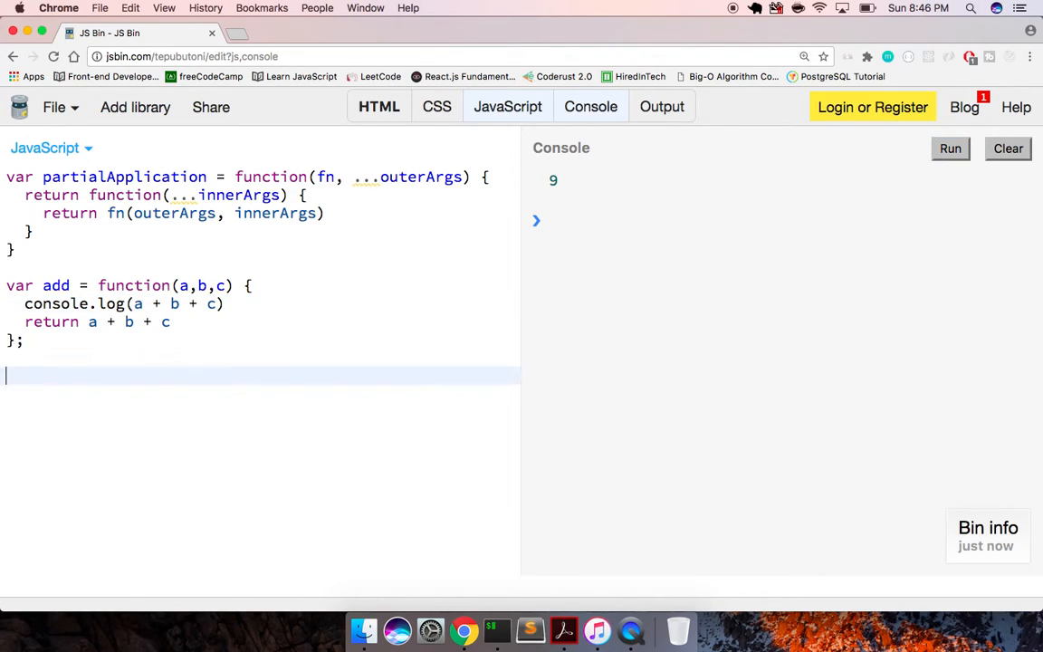
Define var partialAdd = partialApplication(add), log partialAdd and run to print the inner function.
{"action": "type", "text": "var partiA"}
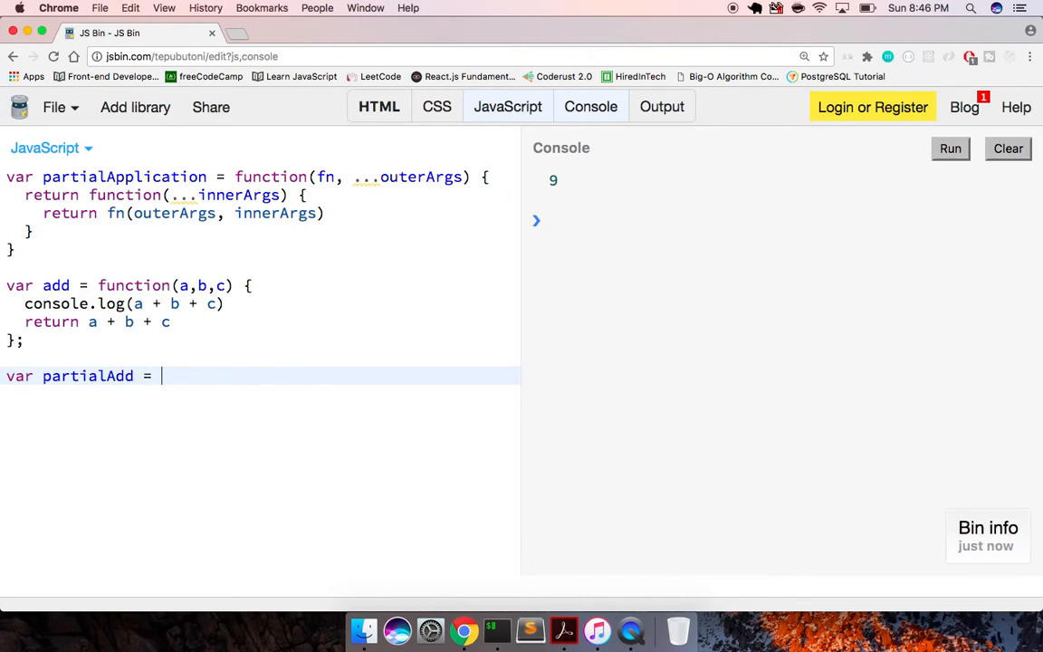
{"action": "type", "text": "partia"}
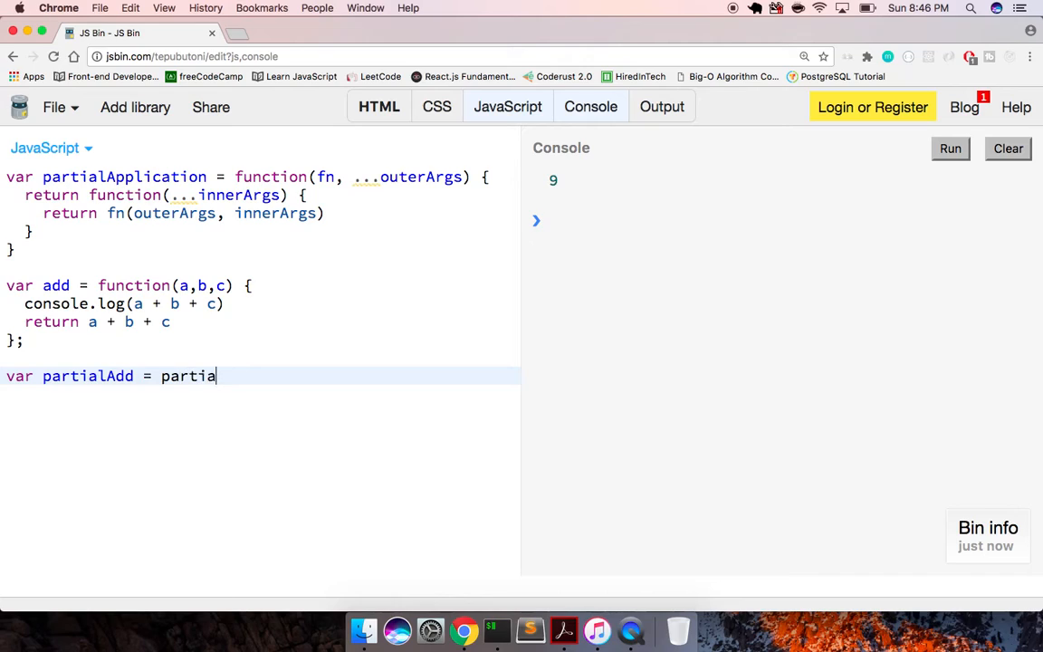
{"action": "type", "text": "lApplication"}
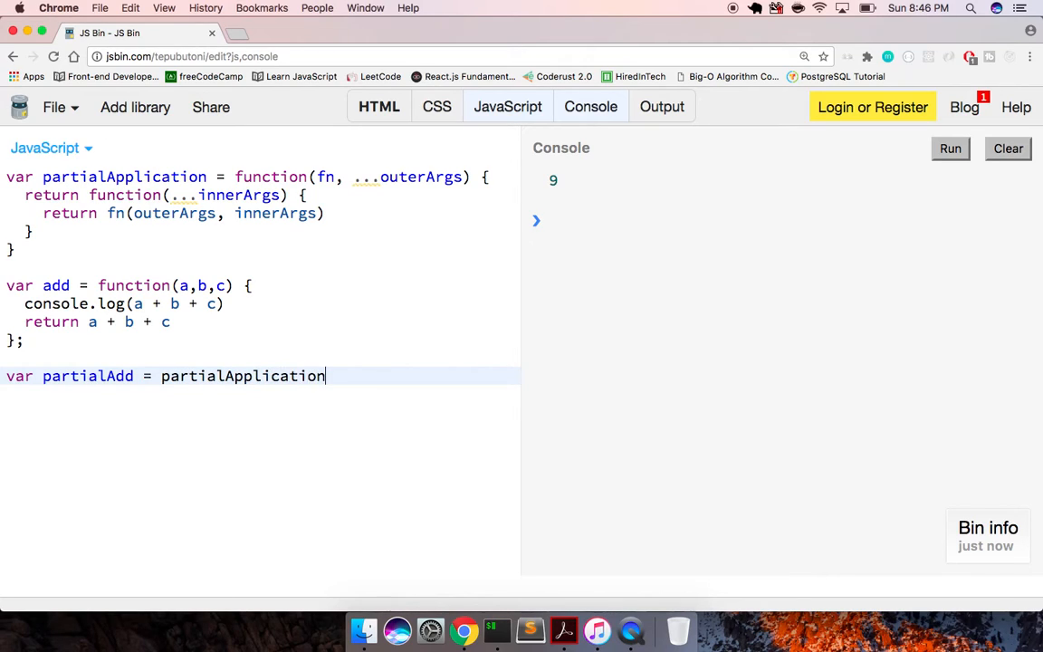
{"action": "type", "text": "(add);"}
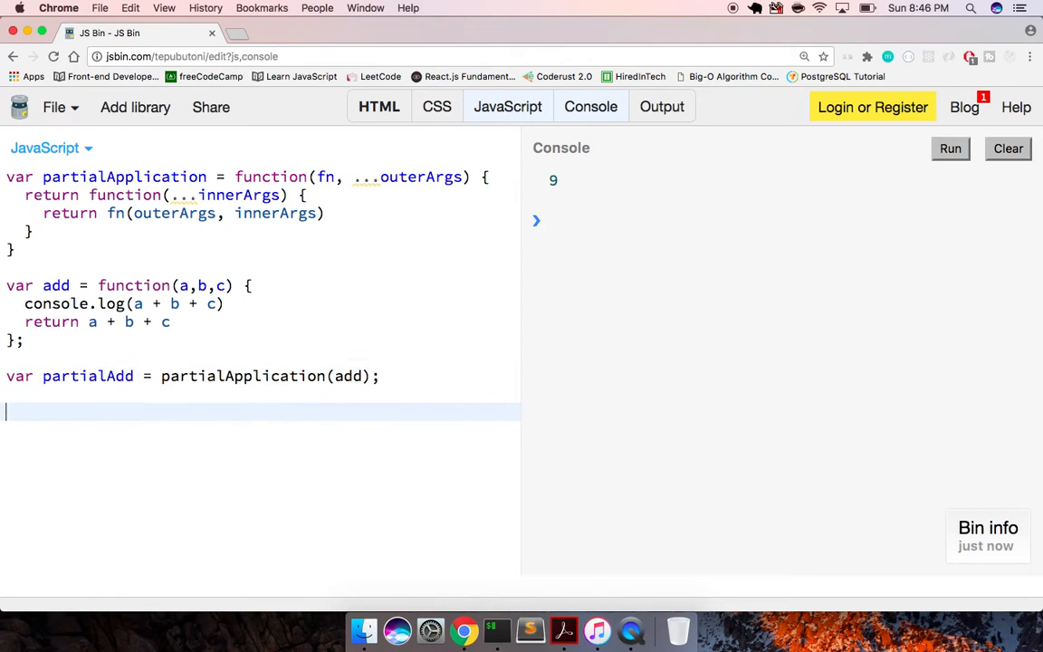
{"action": "type", "text": "console.log"}
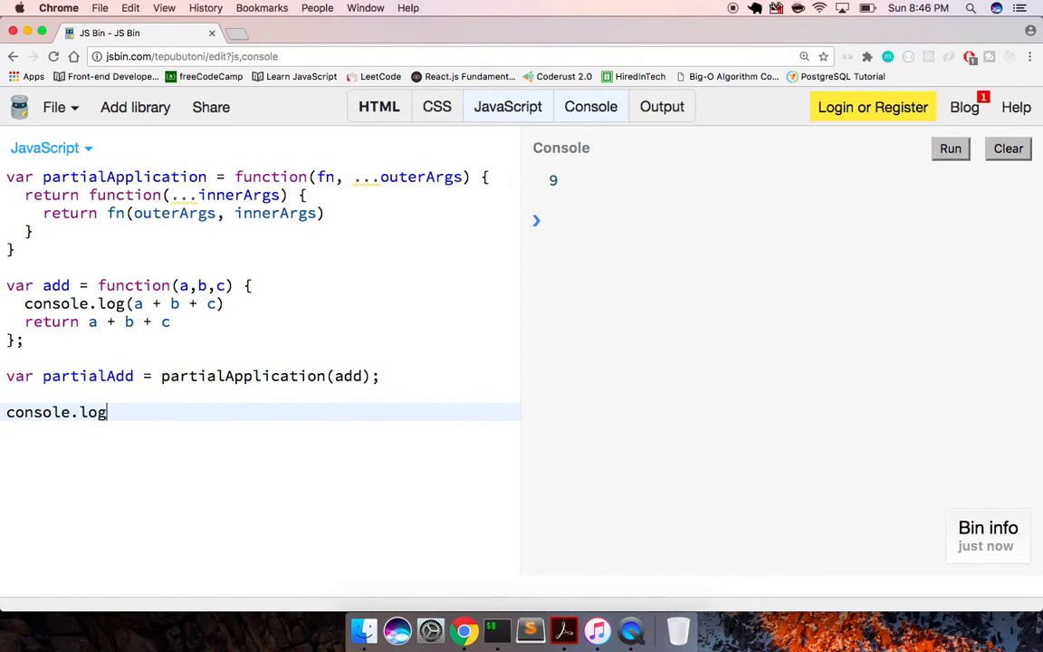
{"action": "type", "text": "(partialAdd)"}
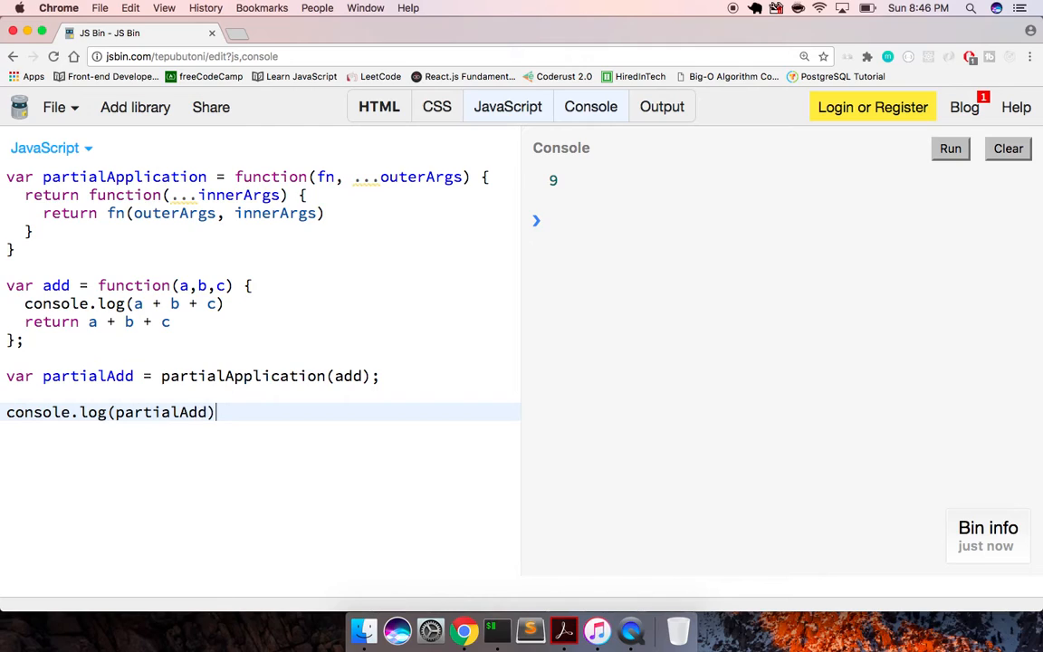
{"action": "left_click", "coordinate": [949, 149]}
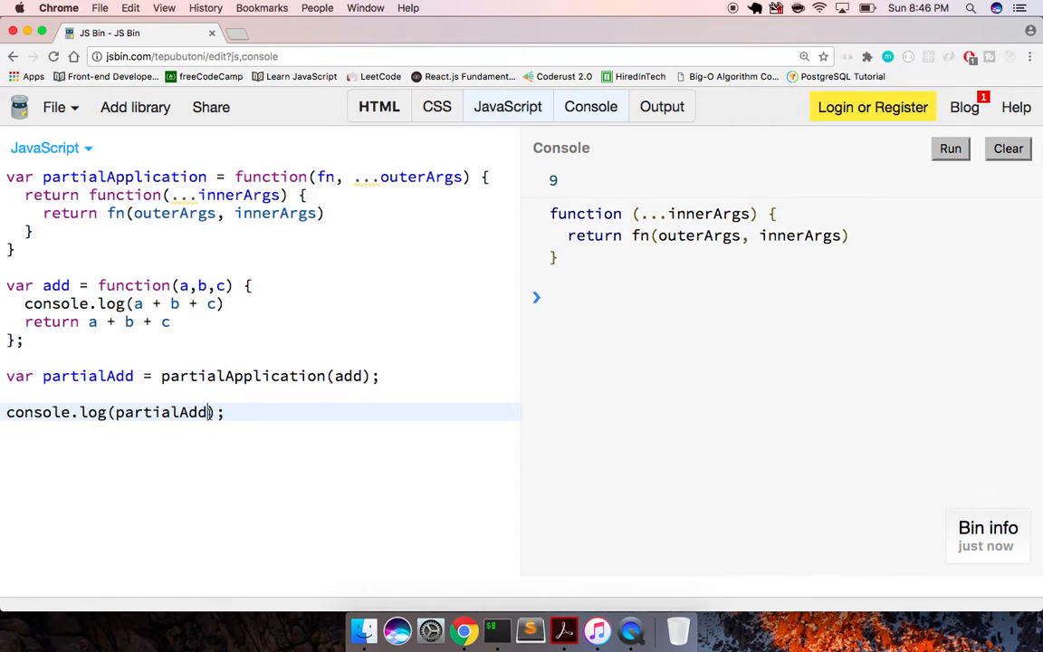
Preset arguments so partialAdd becomes partialApplication(add,2,3), running along the way.
{"action": "type", "text": ",2"}
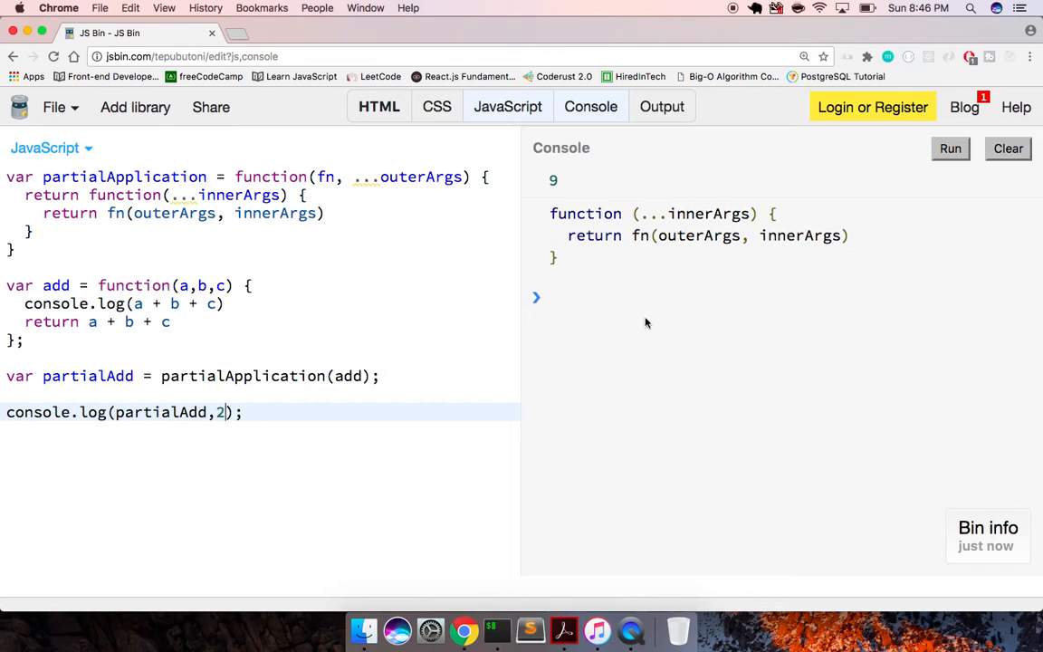
{"action": "left_click", "coordinate": [950, 149]}
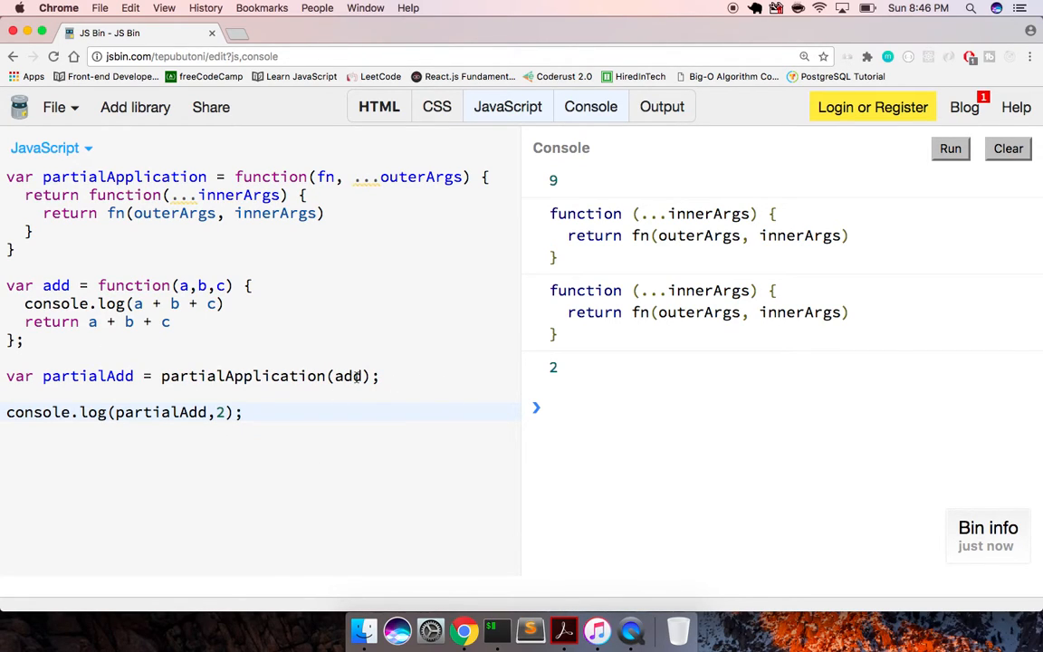
{"action": "type", "text": ",2,3"}
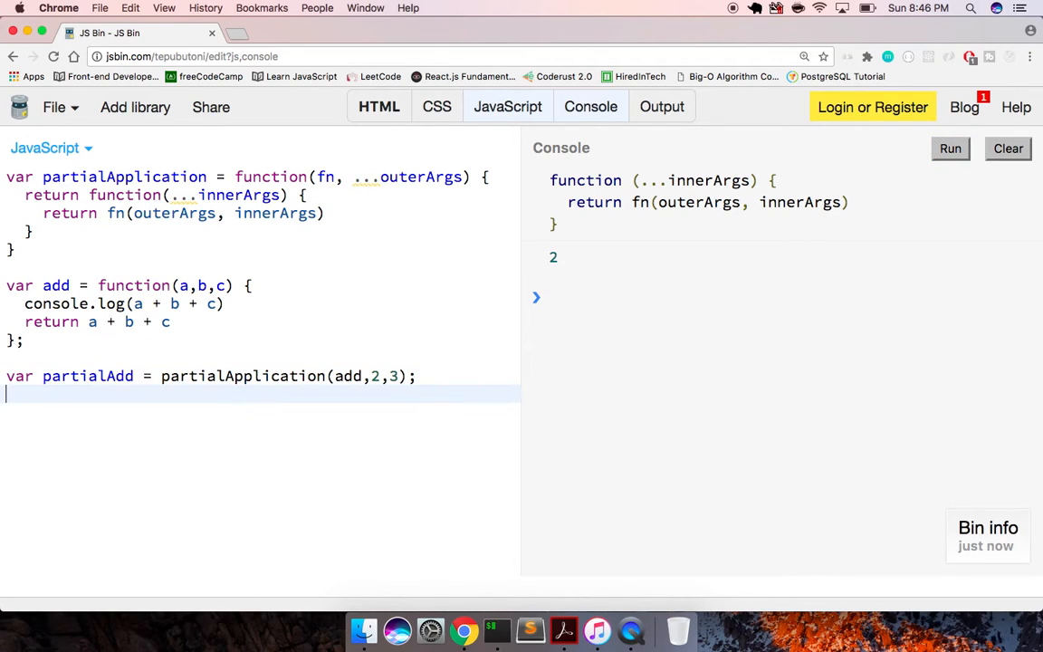
Log partialAdd again and rerun, then select the logging line to replace it.
{"action": "type", "text": "console.log("}
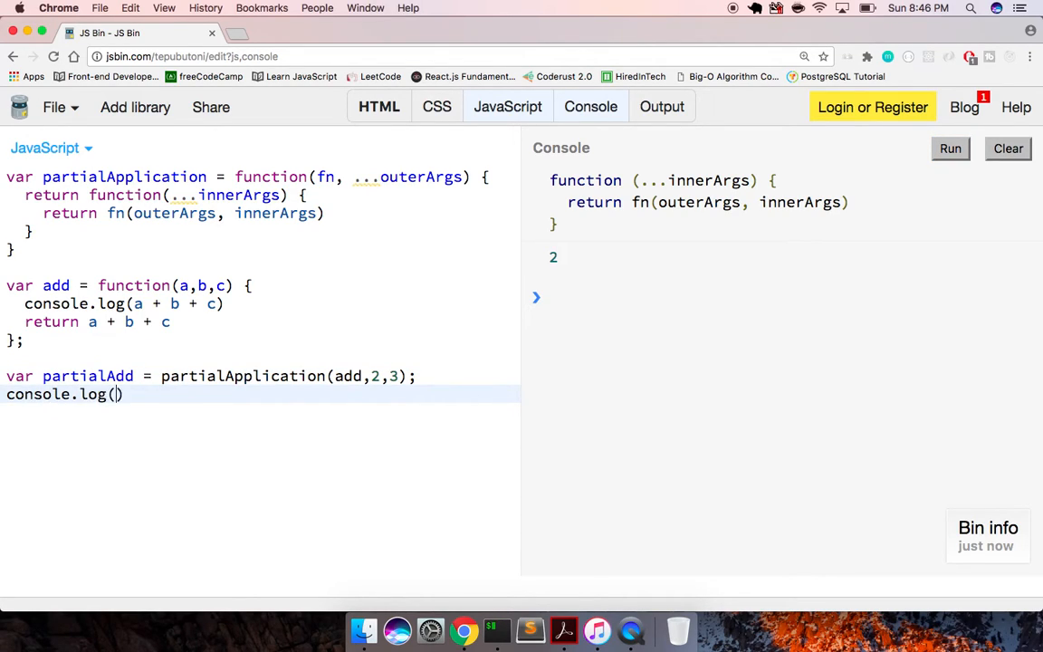
{"action": "type", "text": "partialAdd"}
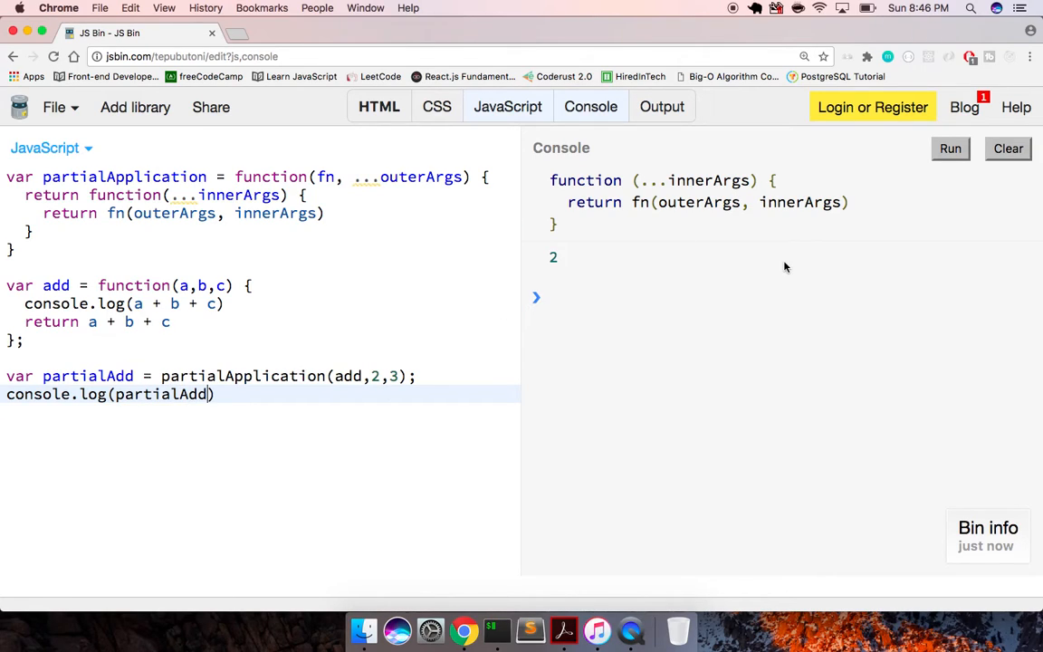
{"action": "left_click", "coordinate": [949, 149]}
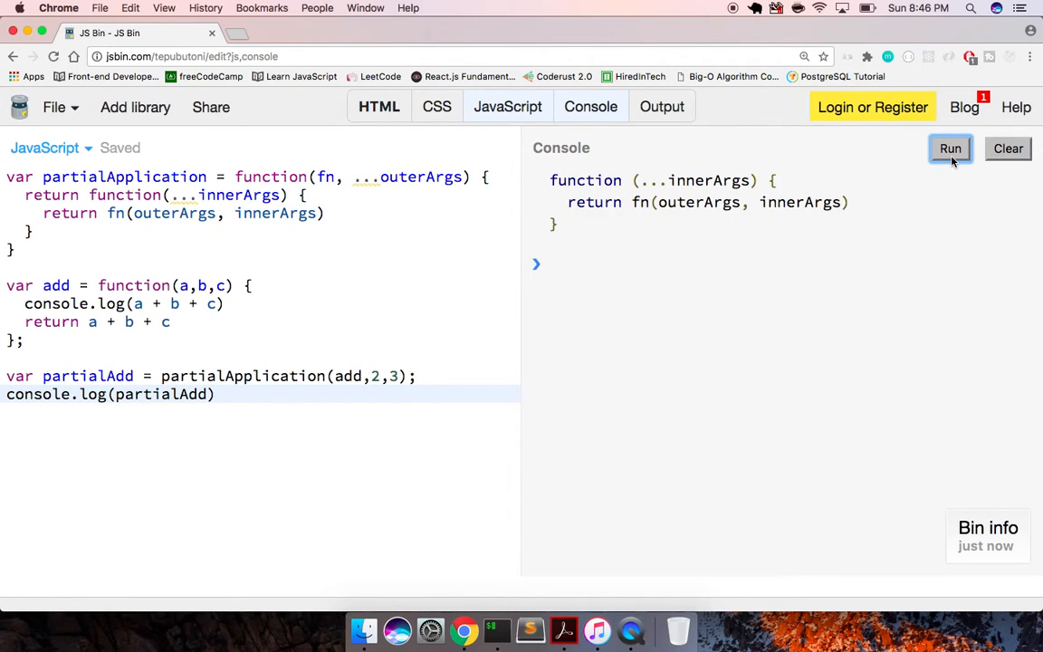
{"action": "left_click", "coordinate": [949, 149]}
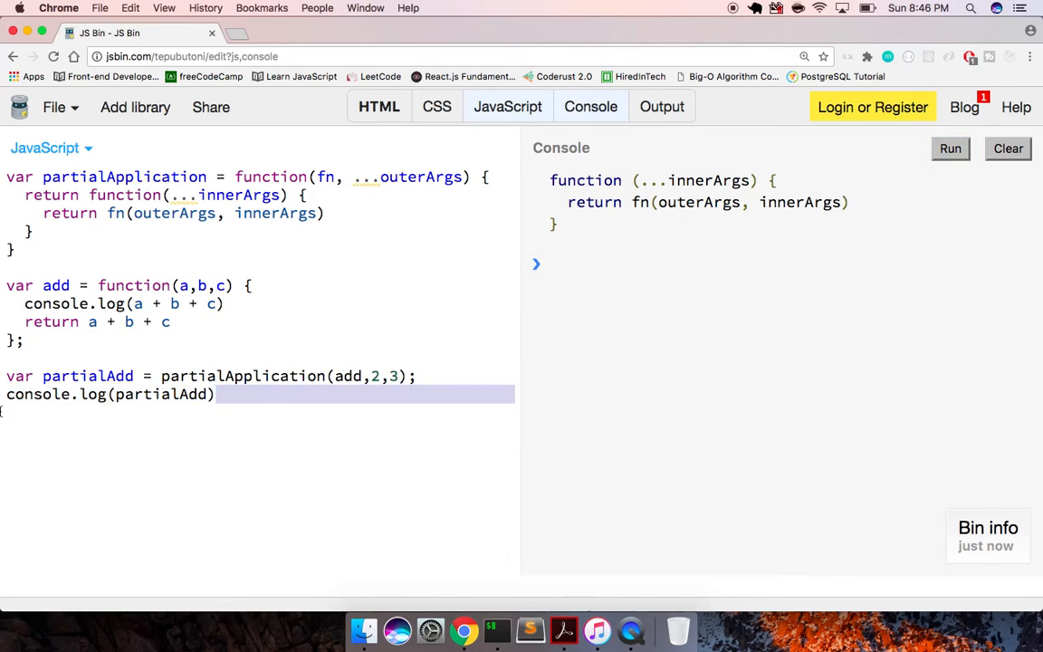
Call partialAdd(4); directly and run, producing "2,34undefined" in the console.
{"action": "type", "text": "par"}
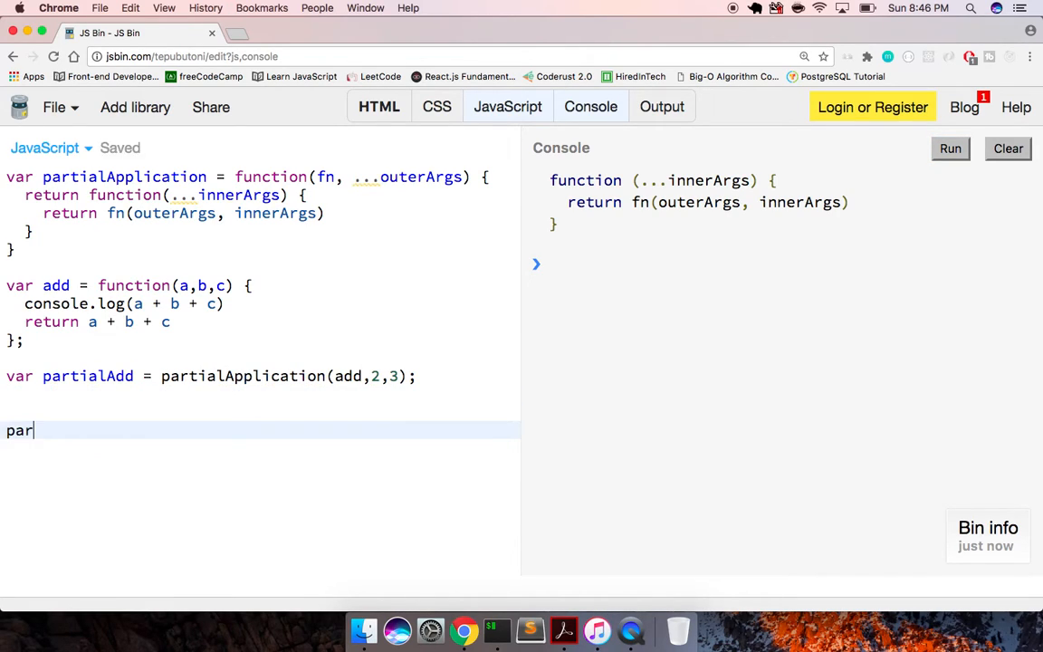
{"action": "type", "text": "tialAdd("}
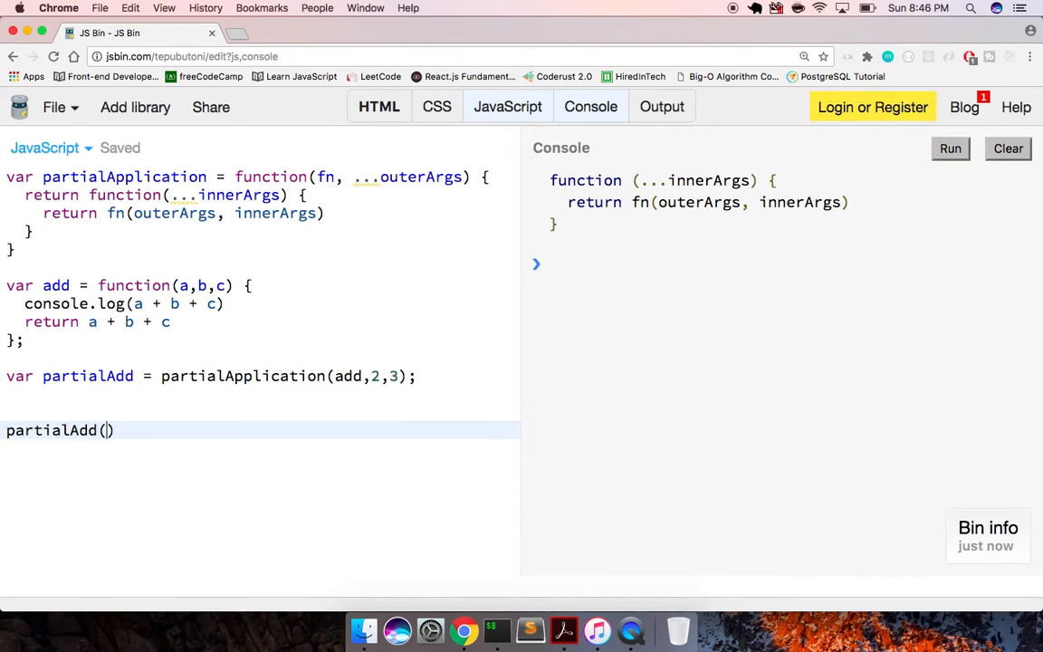
{"action": "type", "text": "4);"}
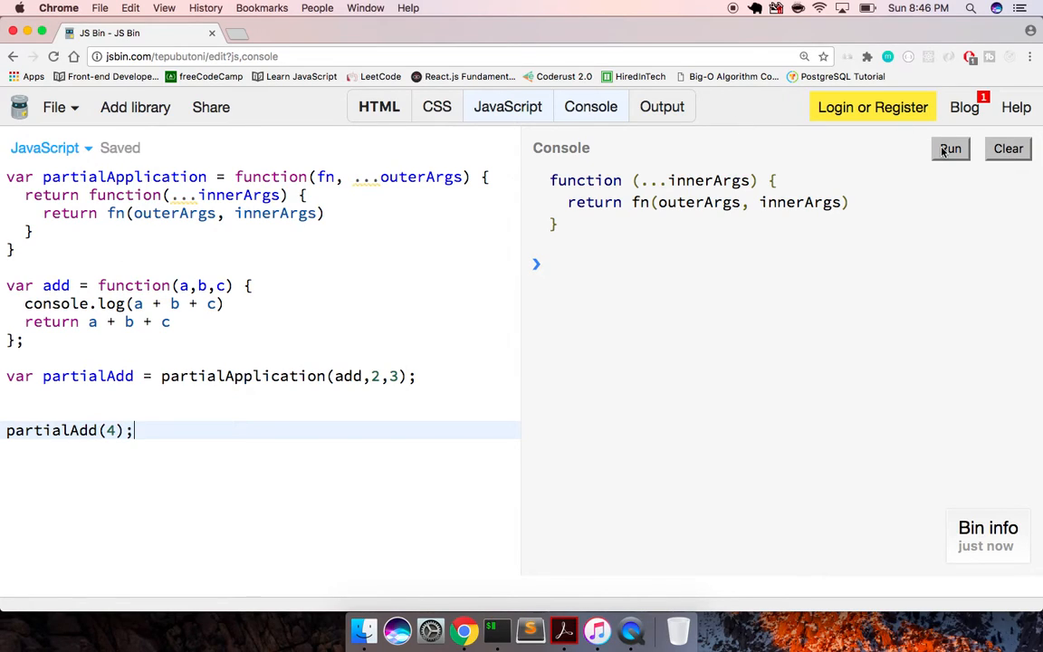
{"action": "left_click", "coordinate": [949, 148]}
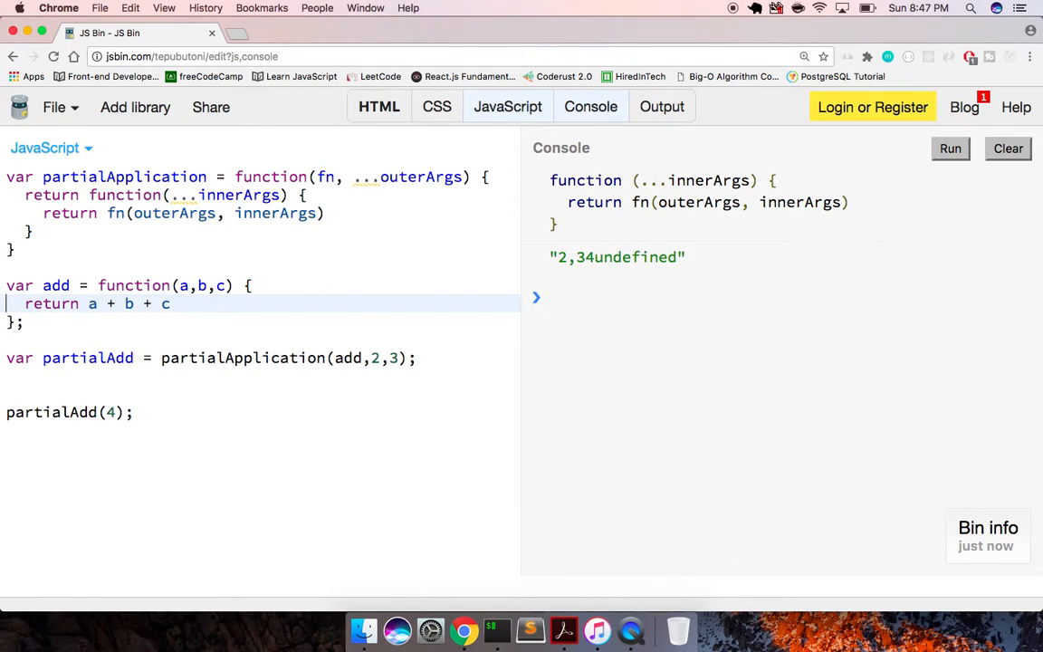
Log a,b,c in add, return fn(...outerArgs, ...innerArgs) and run to print 2, 3, 4.
{"action": "type", "text": "console.log(a,b,c"}
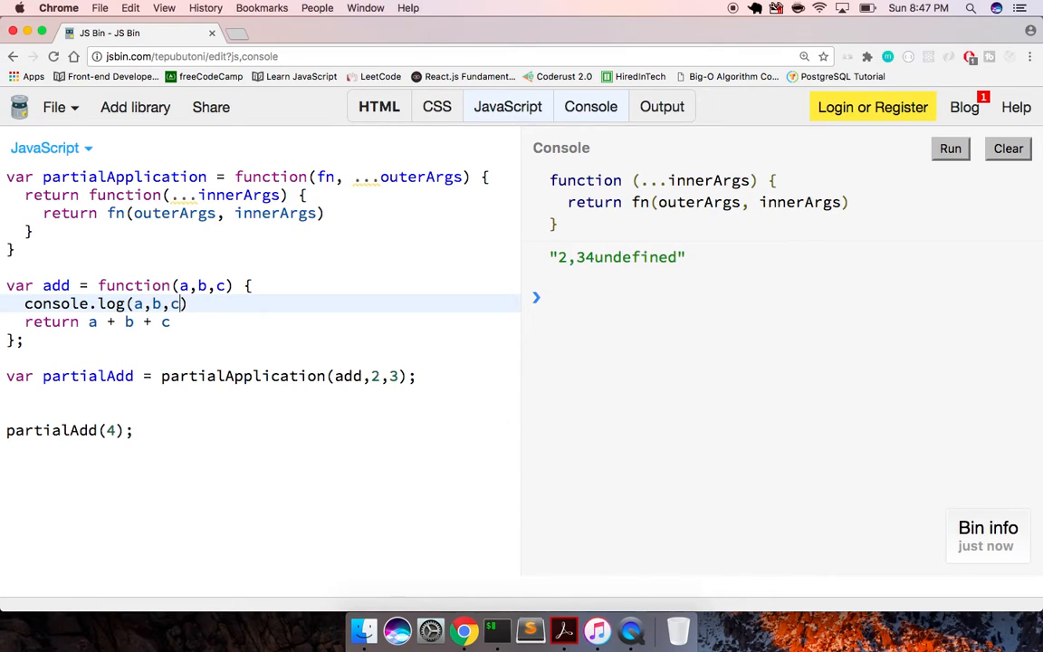
{"action": "left_click", "coordinate": [949, 148]}
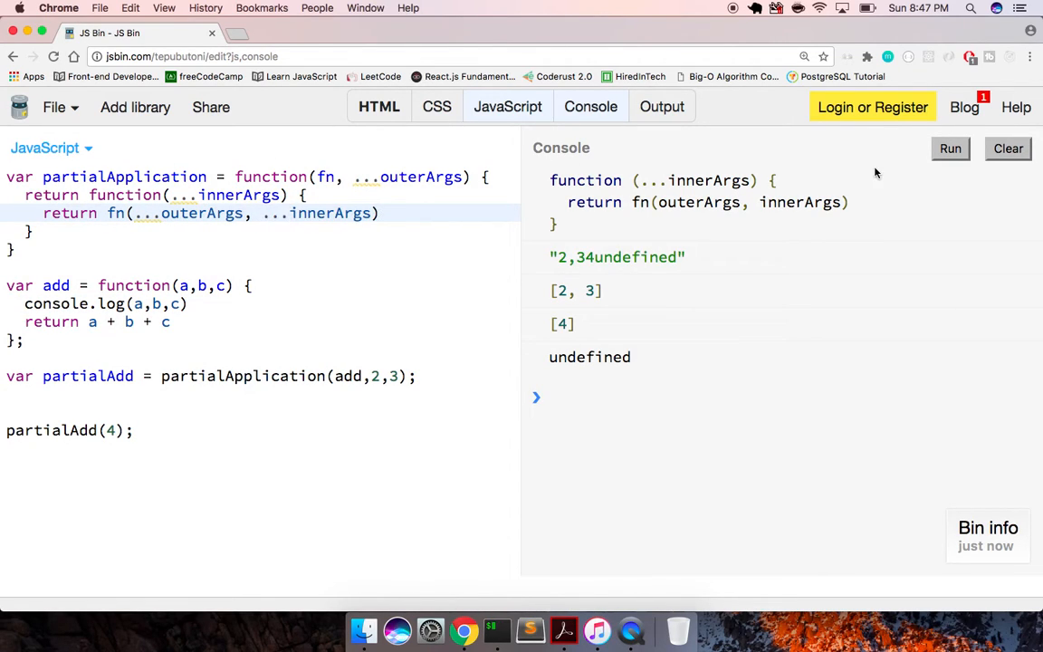
{"action": "left_click", "coordinate": [949, 149]}
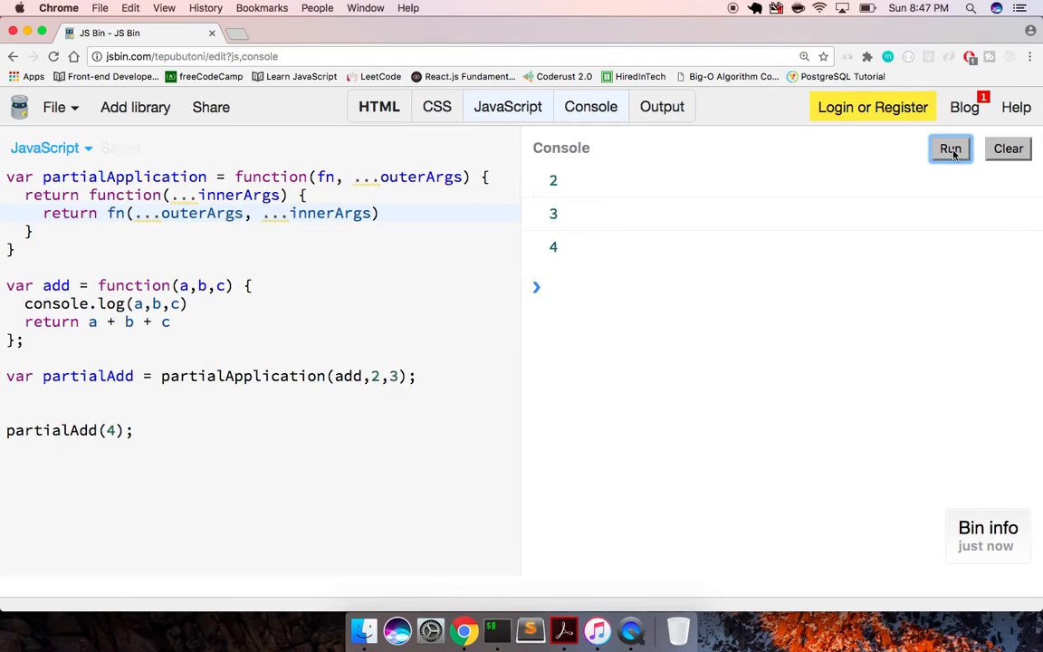
{"action": "mouse_move", "coordinate": [578, 224]}
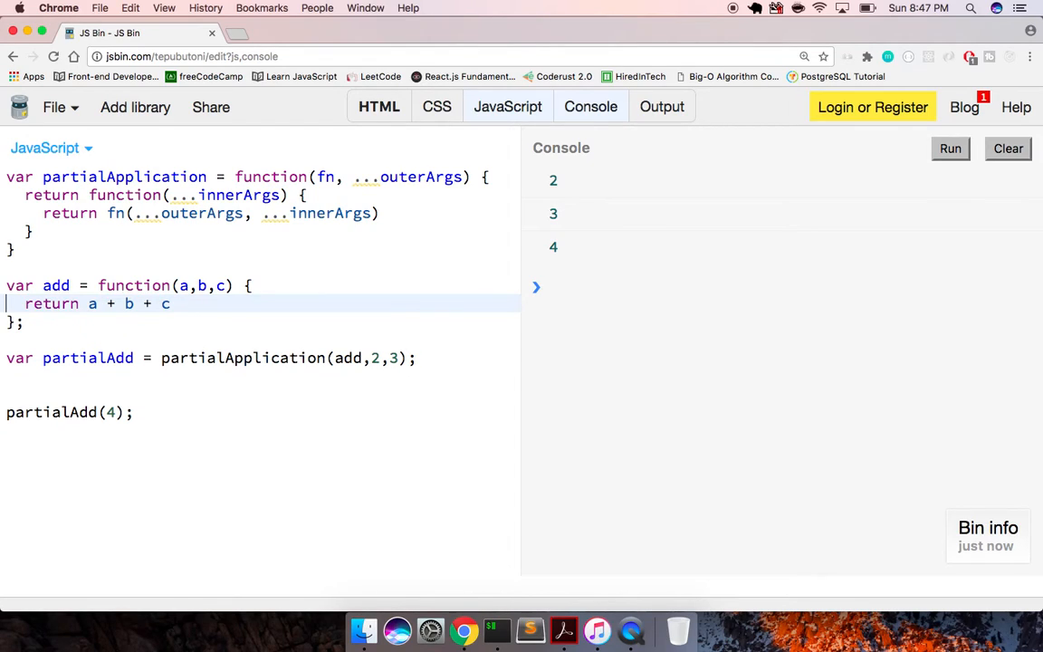
Store partialAdd(4) in var result, log result and run, printing 9.
{"action": "type", "text": "var result ="}
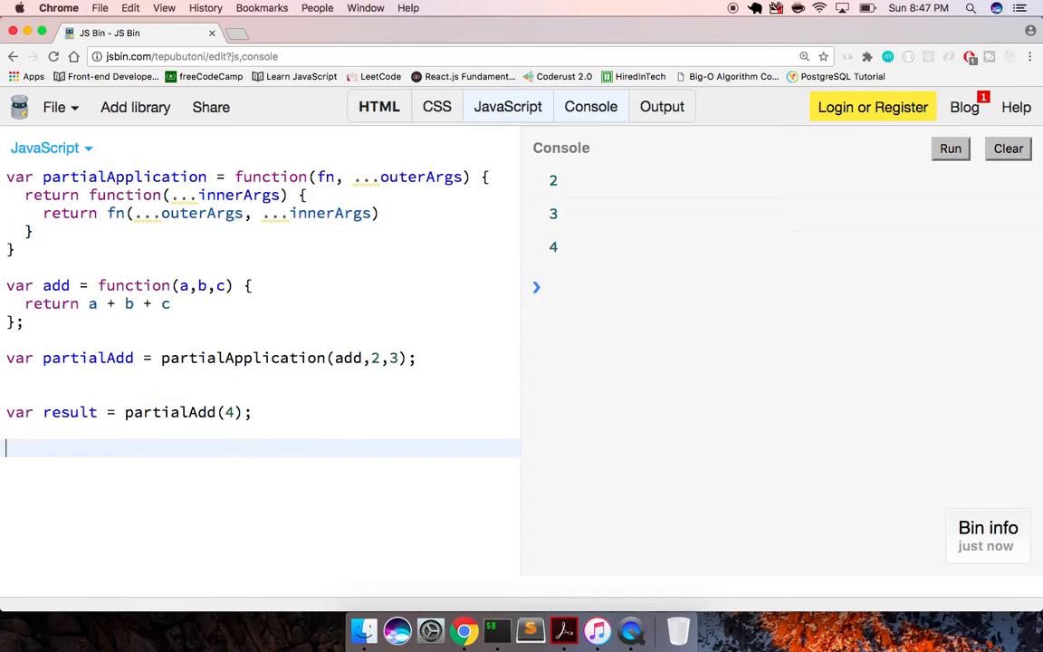
{"action": "type", "text": "console.log(result);"}
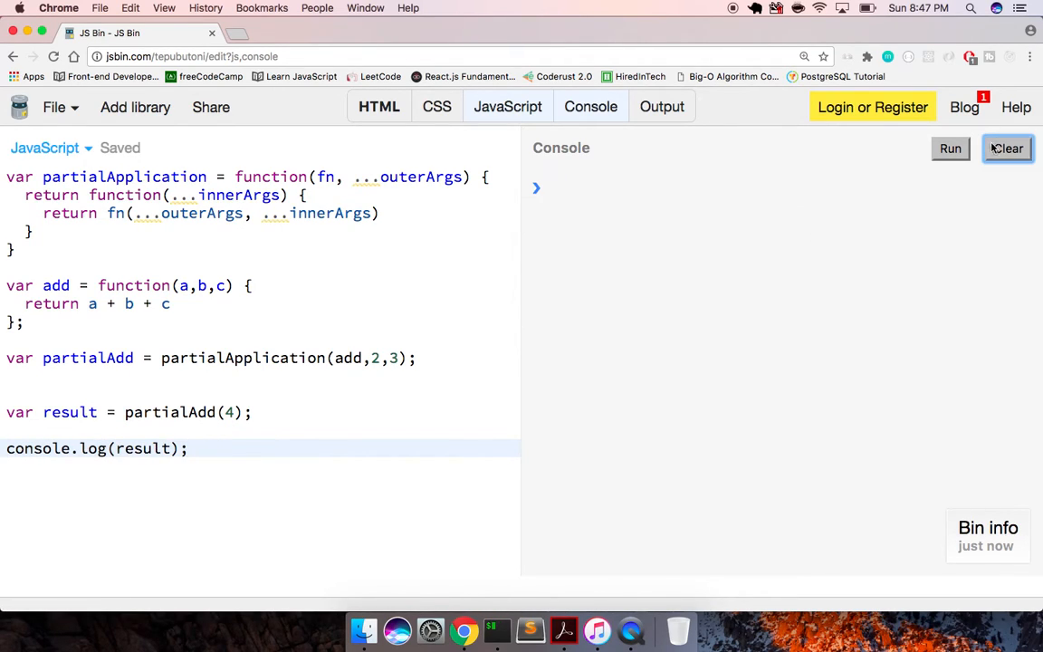
{"action": "left_click", "coordinate": [950, 148]}
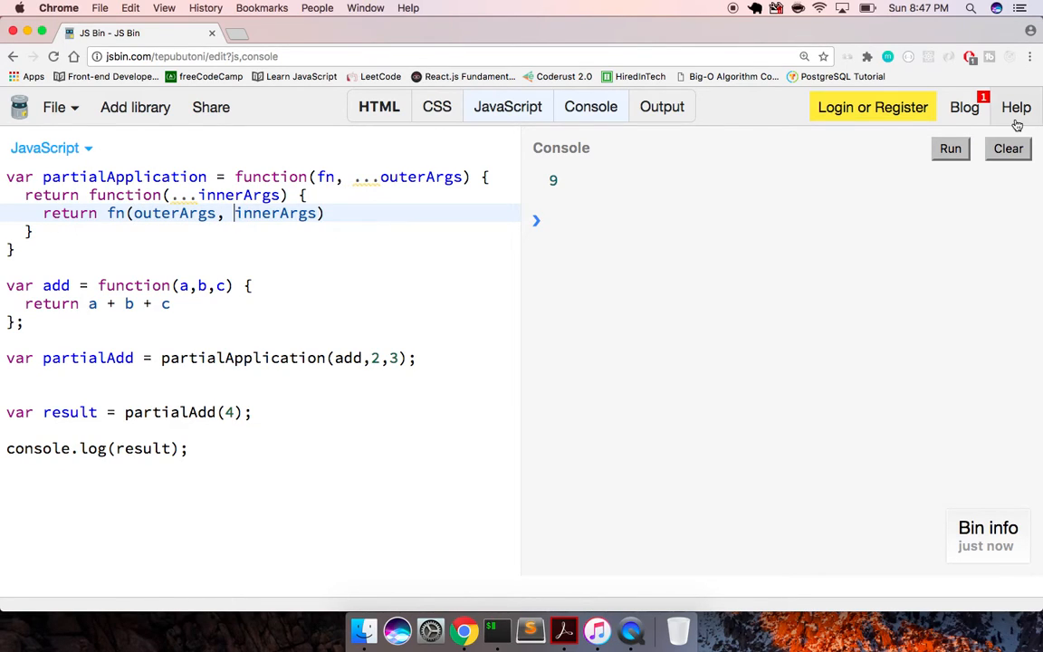
Pass fn a single array [...outerArgs, ...innerArgs] and run it, logging 2,3,4undefinedundefined.
{"action": "left_click", "coordinate": [949, 148]}
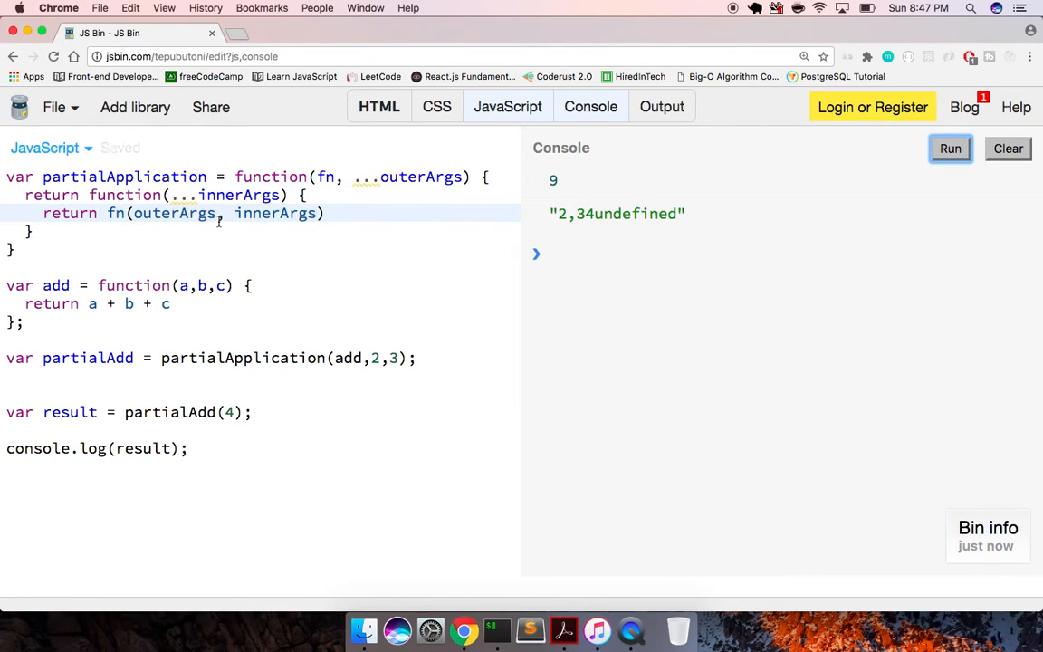
{"action": "type", "text": "..."}
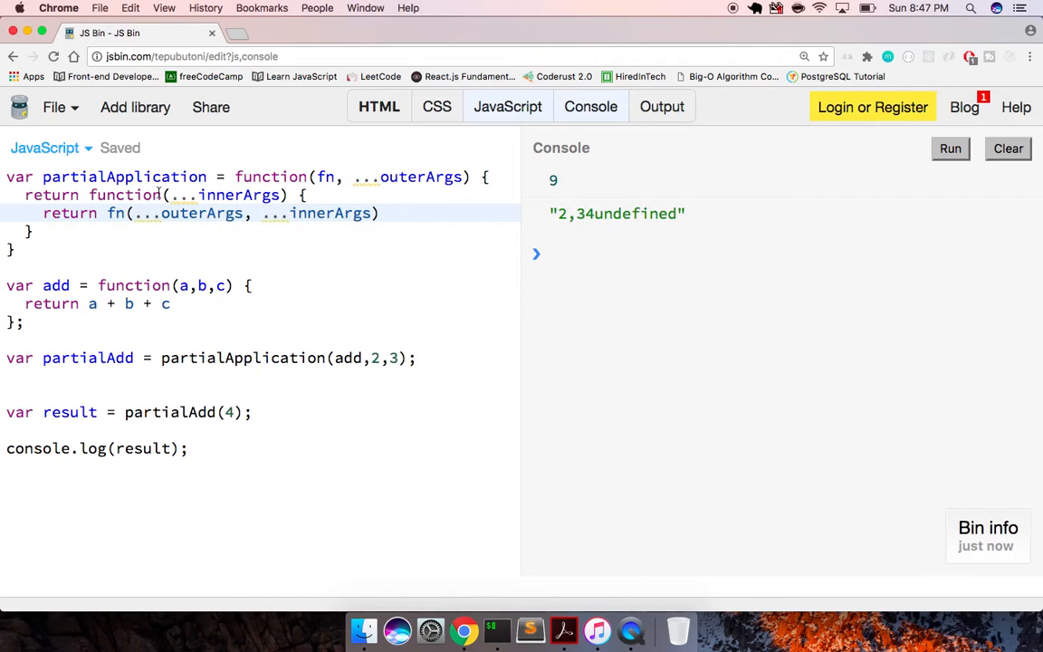
{"action": "left_click", "coordinate": [94, 334]}
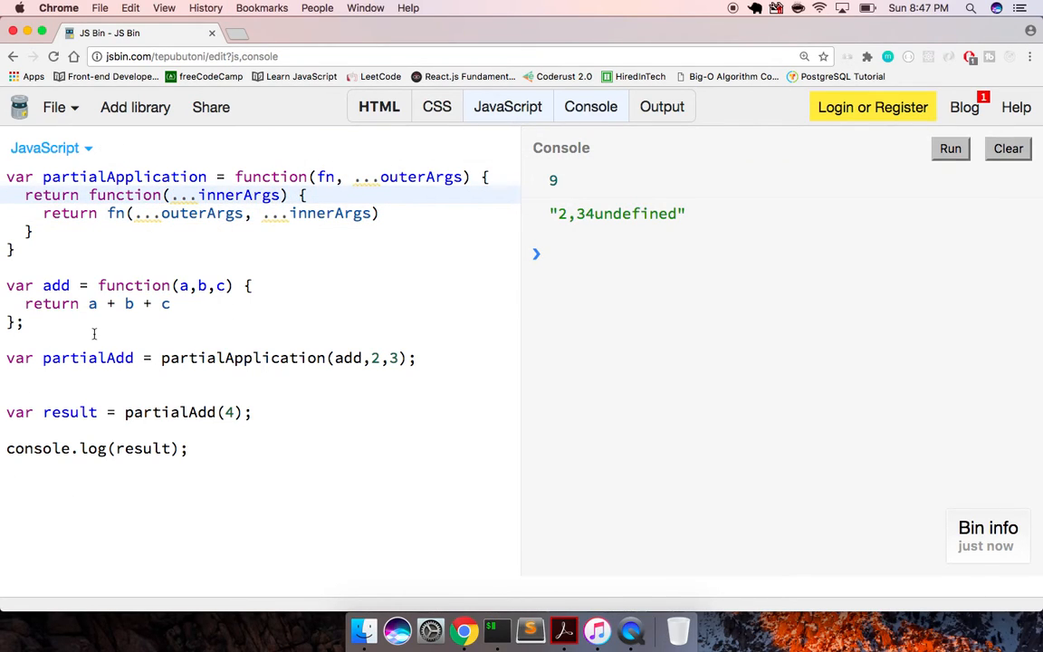
{"action": "double_click", "coordinate": [243, 359]}
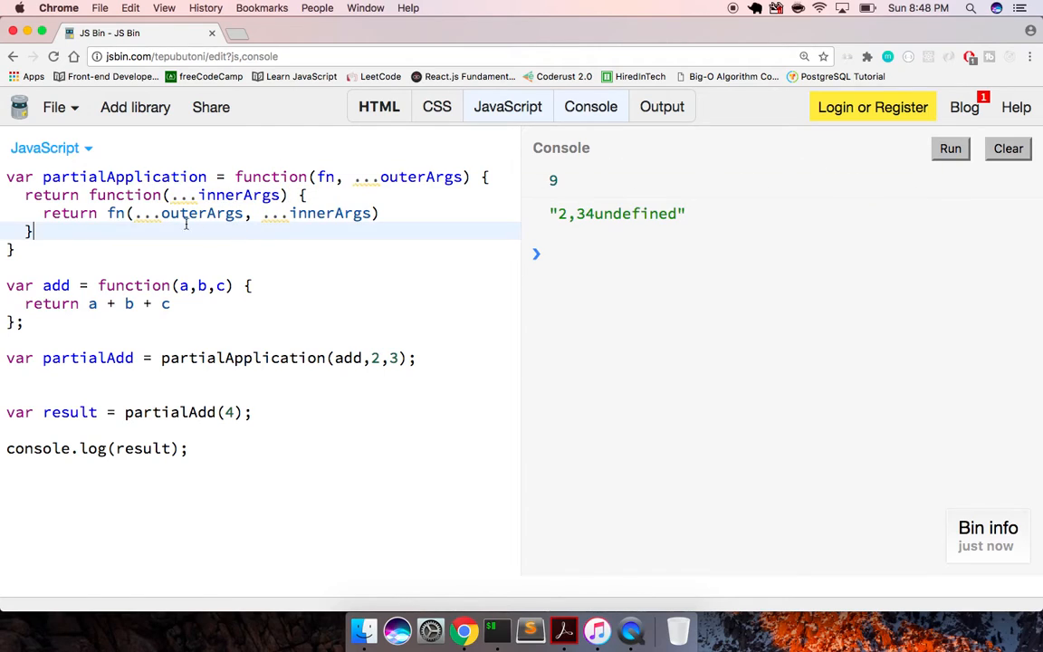
{"action": "double_click", "coordinate": [189, 214]}
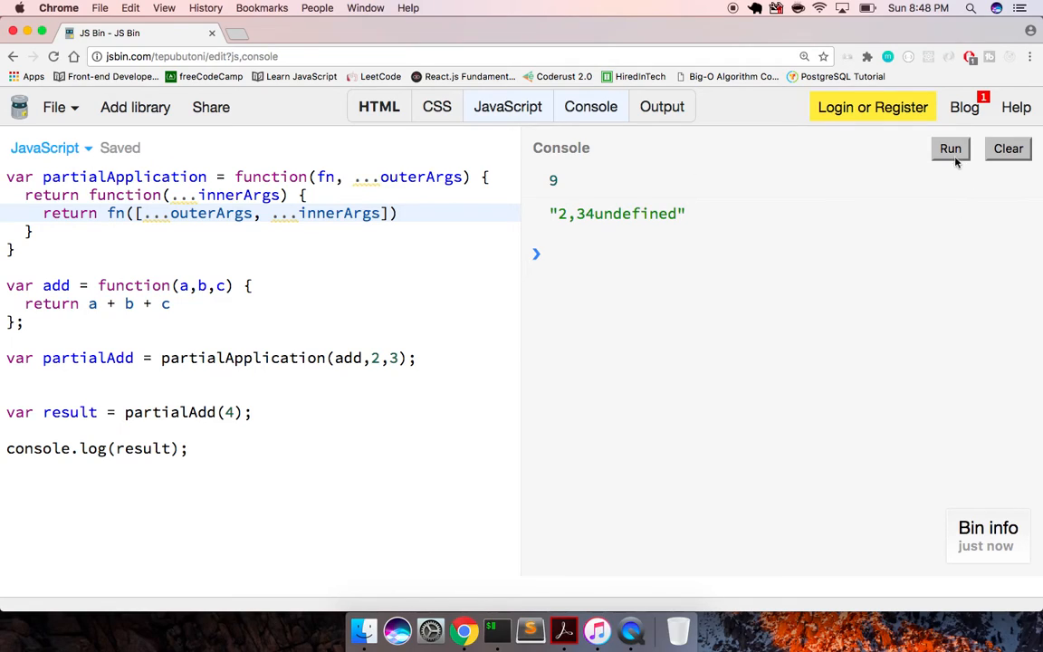
{"action": "left_click", "coordinate": [950, 148]}
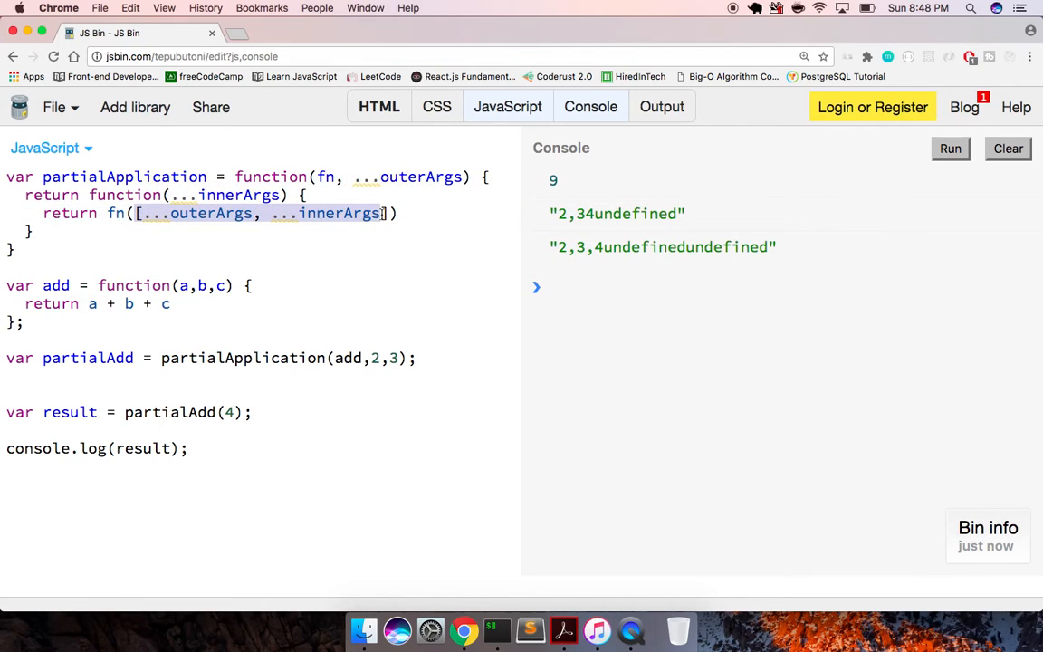
Try outerArgs.concat(innerArgs) in the inner call, run it, then clear the console.
{"action": "type", "text": "outa"}
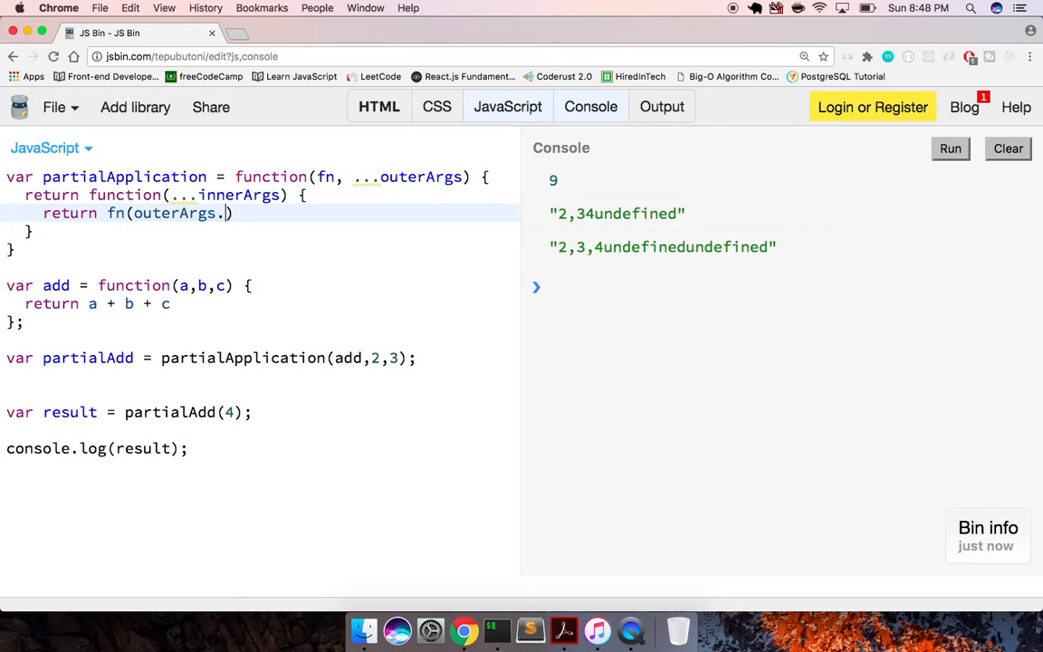
{"action": "type", "text": "concat(inner"}
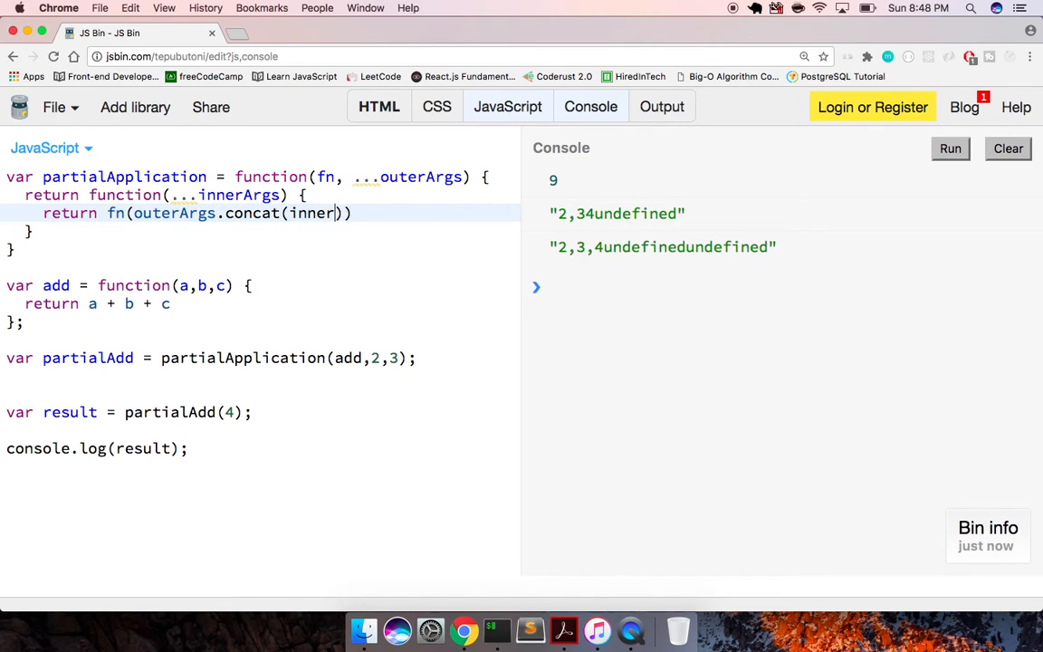
{"action": "left_click", "coordinate": [949, 149]}
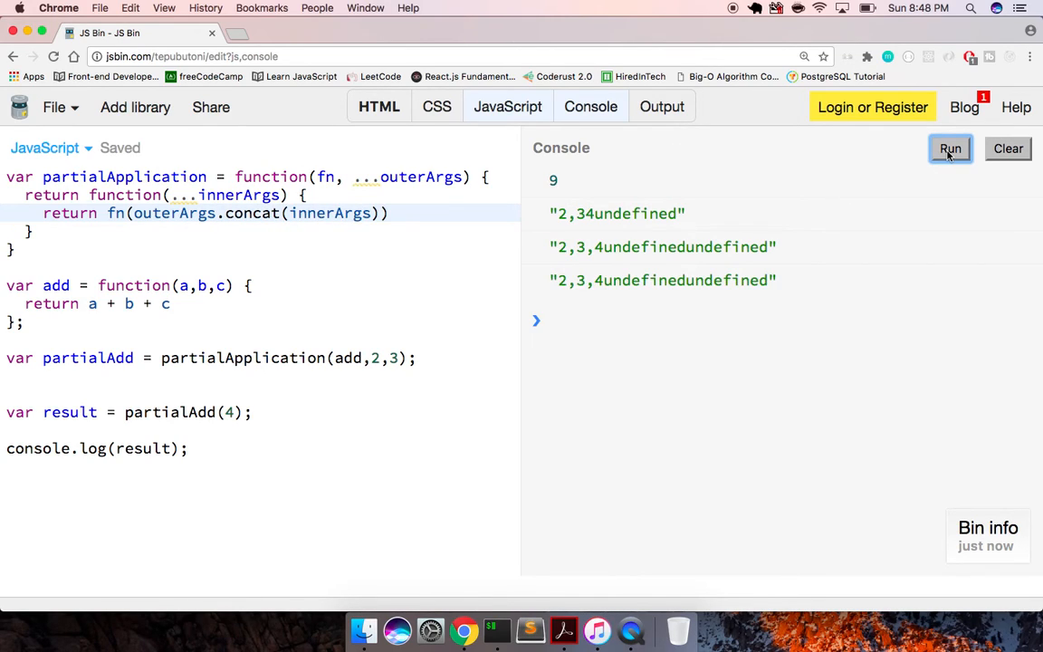
{"action": "left_click", "coordinate": [1007, 149]}
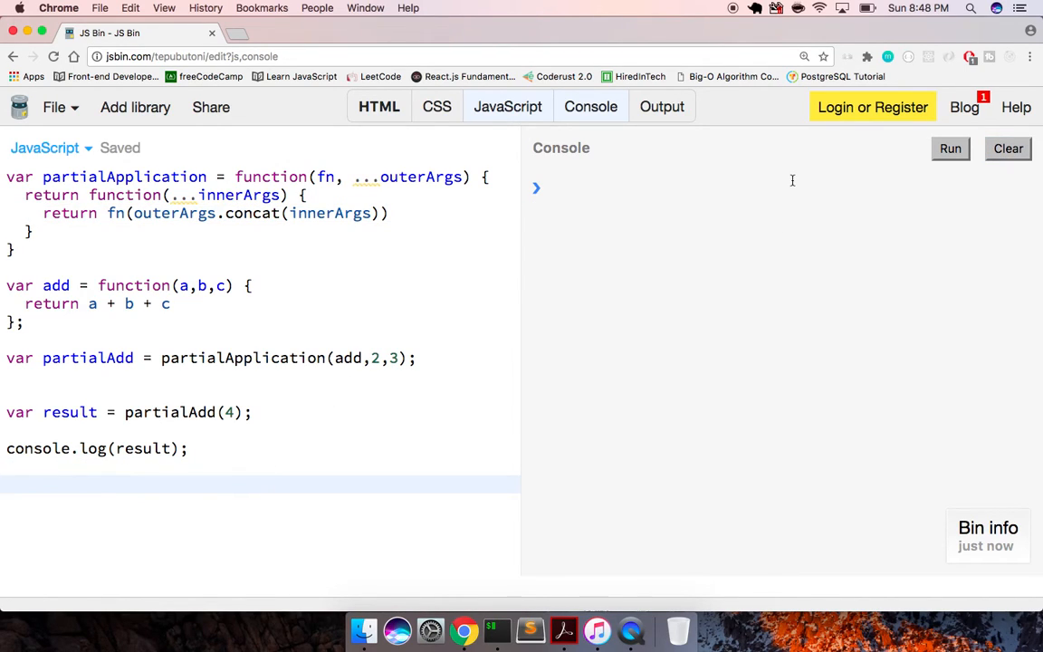
Spread ...outerArgs and ...innerArgs directly into fn, run to log 9, then clear the console.
{"action": "left_click", "coordinate": [949, 149]}
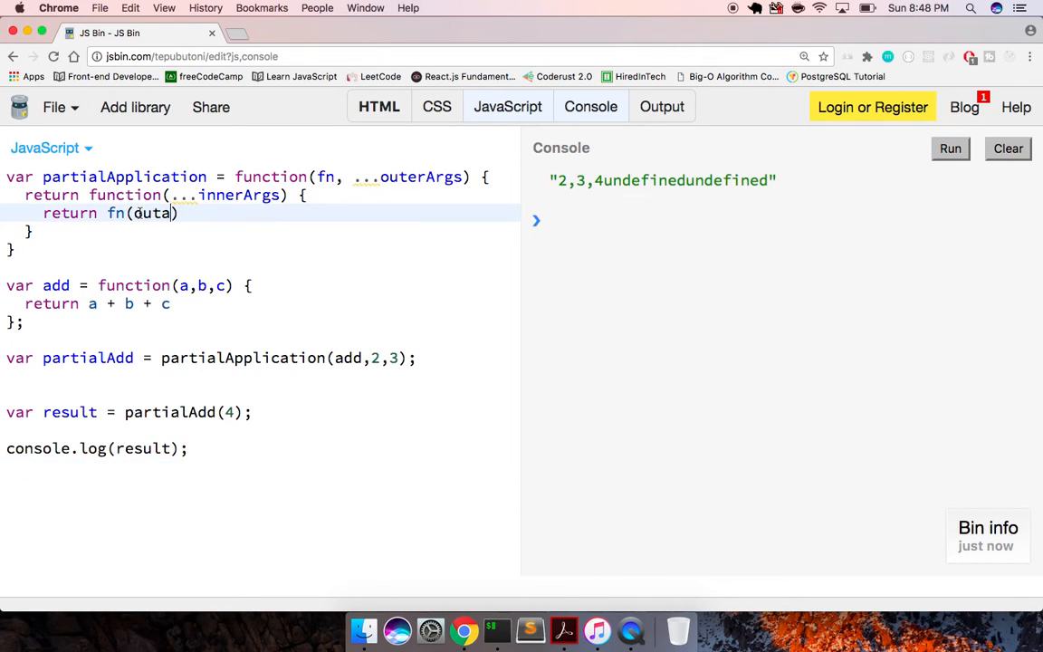
{"action": "type", "text": "[...outerArgs, ...innerArgs]"}
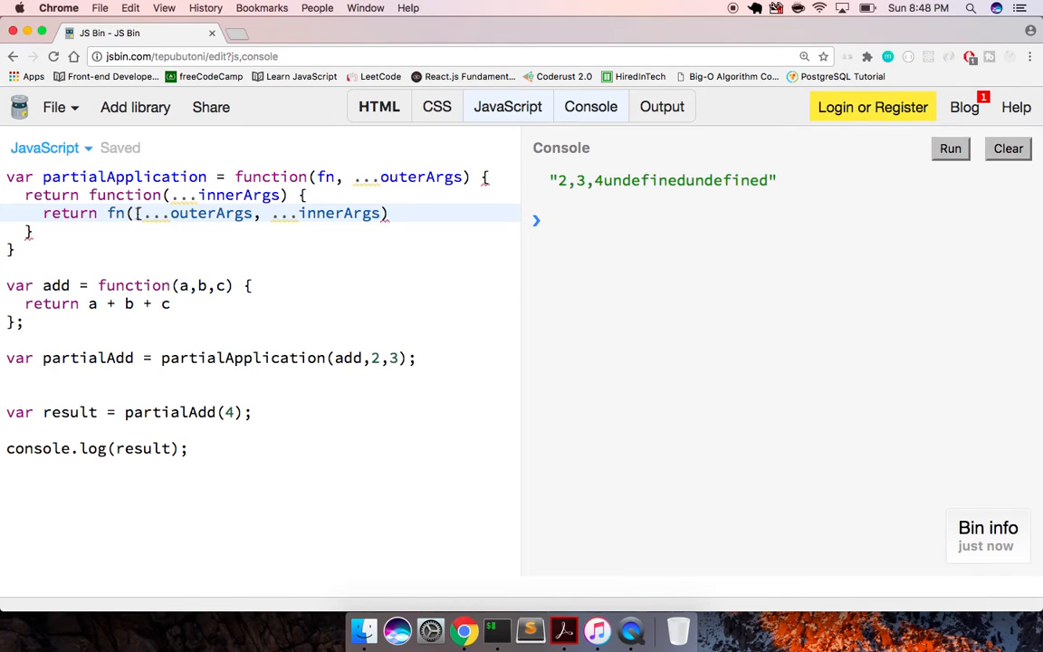
{"action": "left_click", "coordinate": [949, 148]}
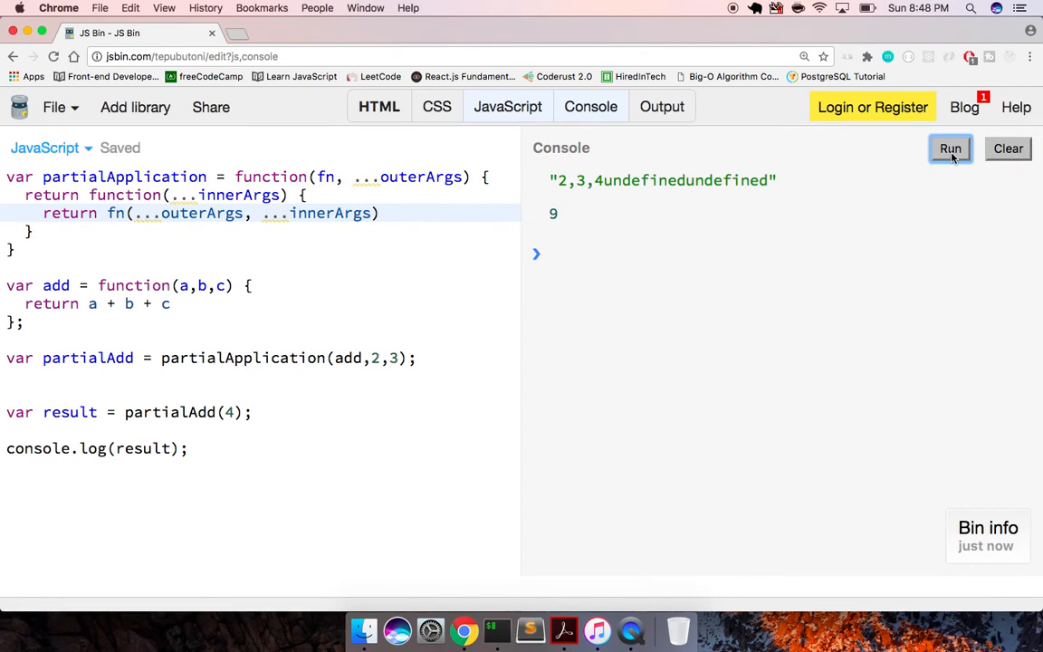
{"action": "left_click", "coordinate": [1007, 149]}
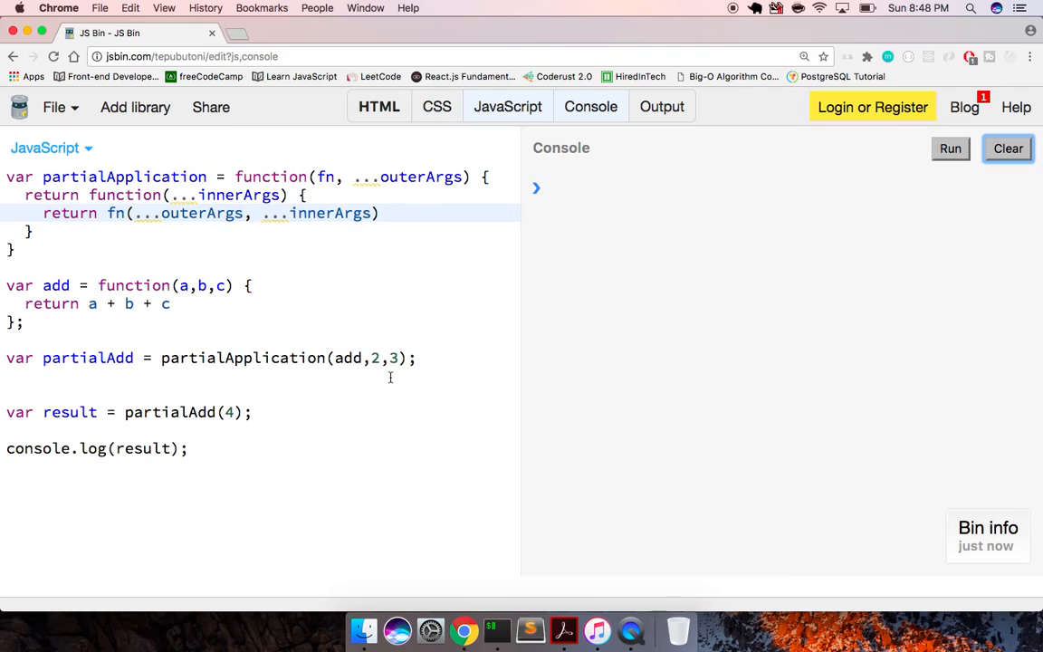
Bind partialAdd with only 2 and run test calls, logging NaN and 11.
{"action": "key", "text": "Backspace"}
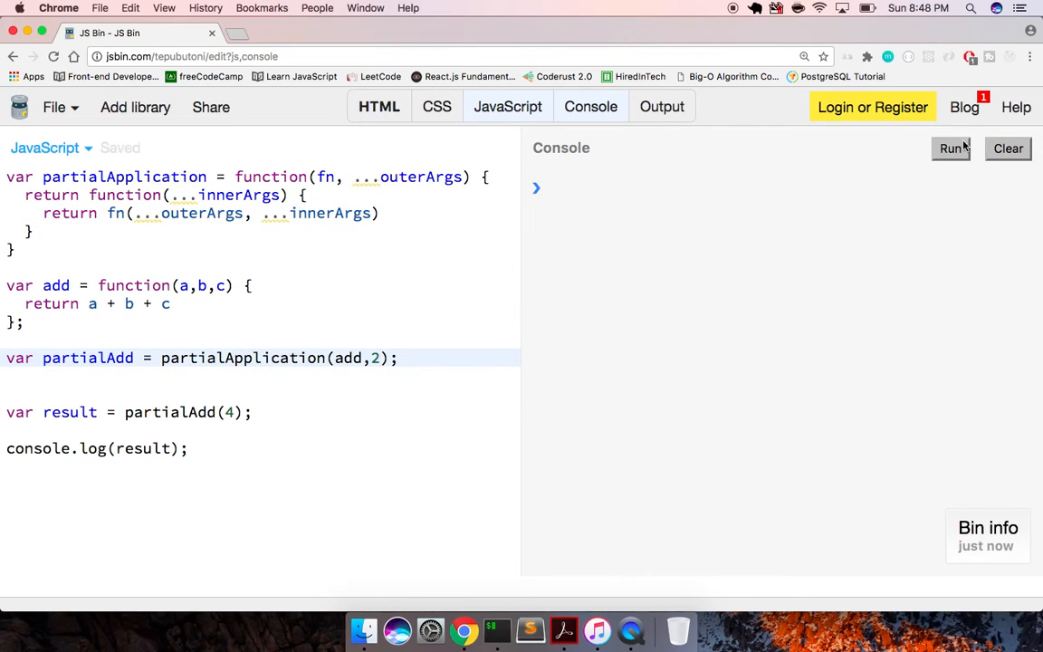
{"action": "left_click", "coordinate": [949, 149]}
{"action": "type", "text": ",5"}
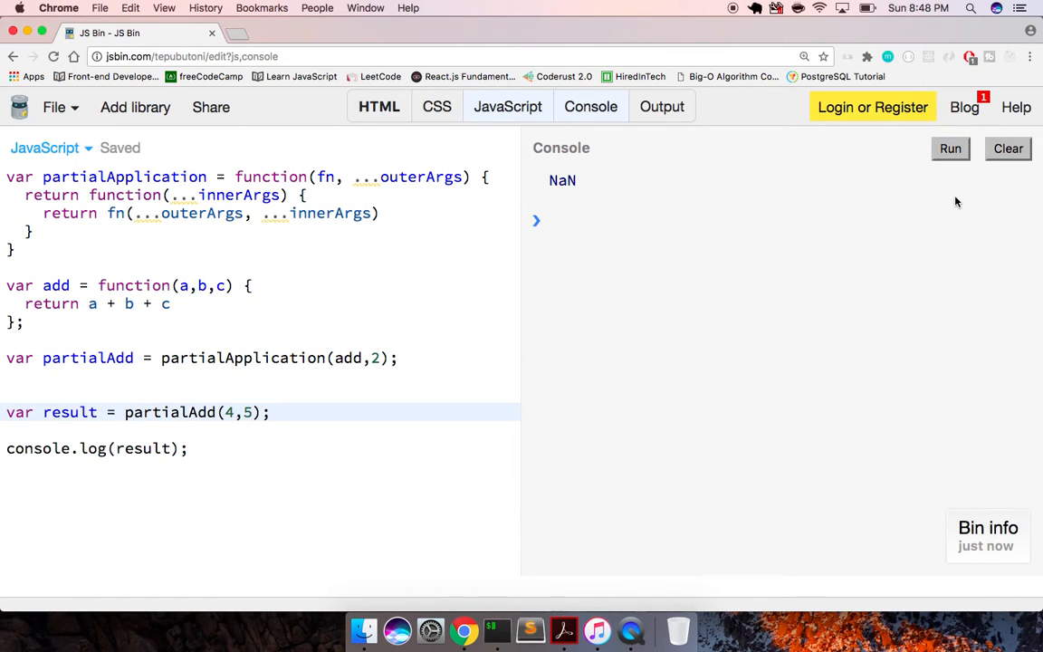
{"action": "left_click", "coordinate": [949, 149]}
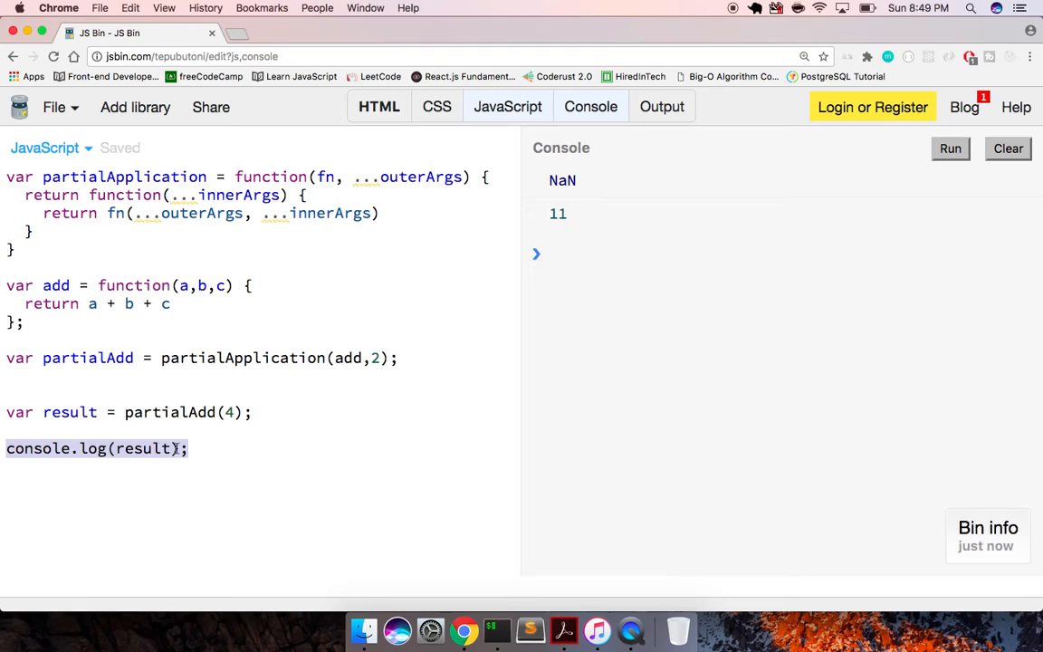
Log result(3), hit the 'result is not a function' error, and undo that call.
{"action": "left_click", "coordinate": [170, 449]}
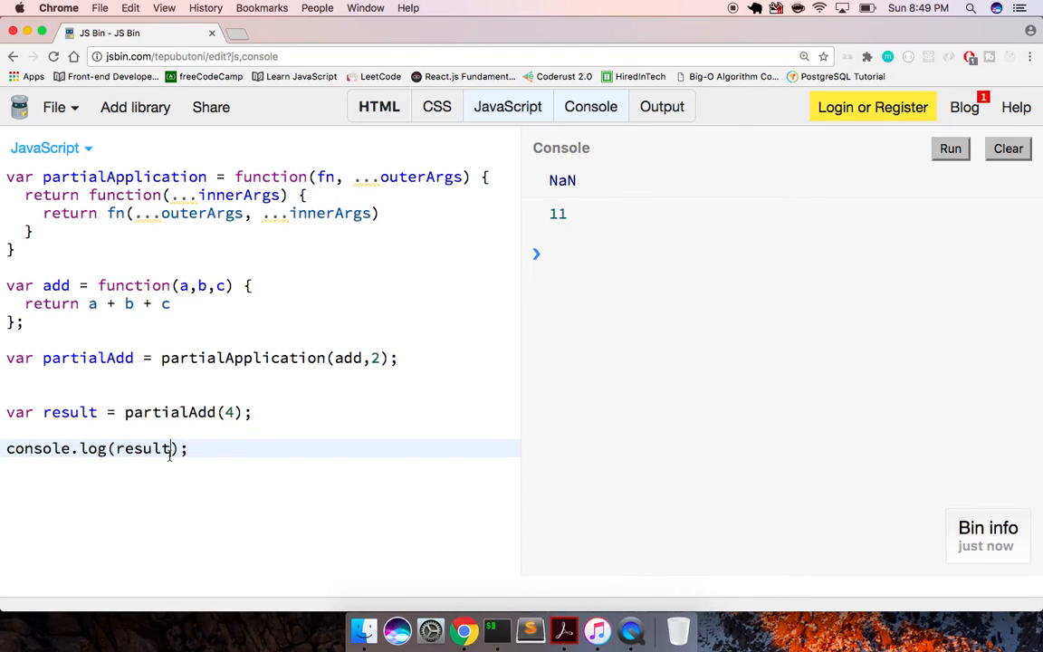
{"action": "left_click", "coordinate": [949, 148]}
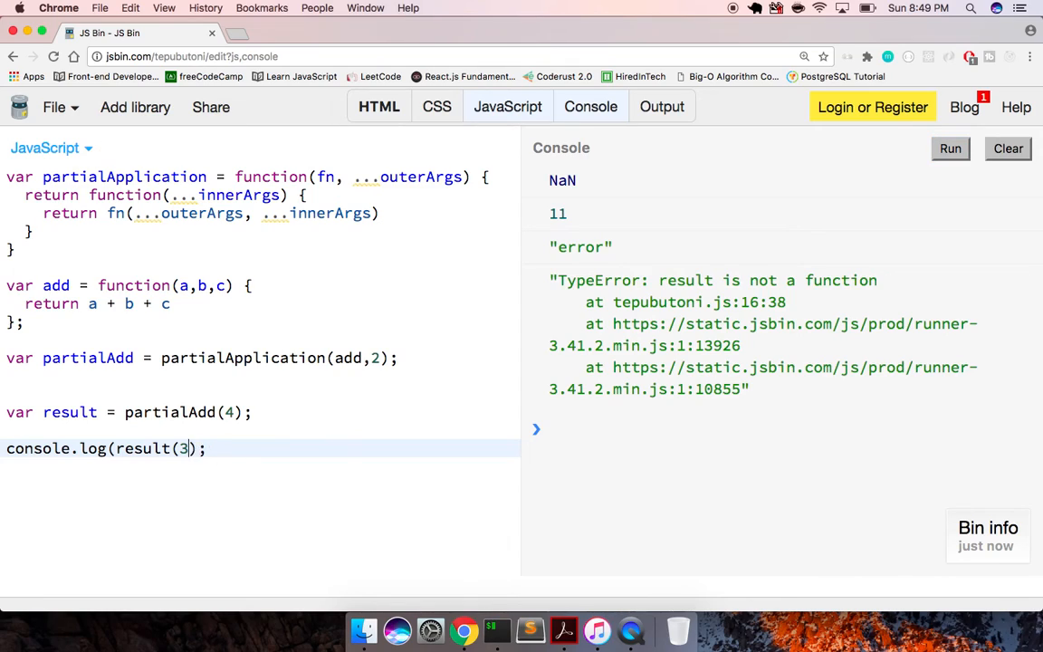
{"action": "key", "text": "Backspace"}
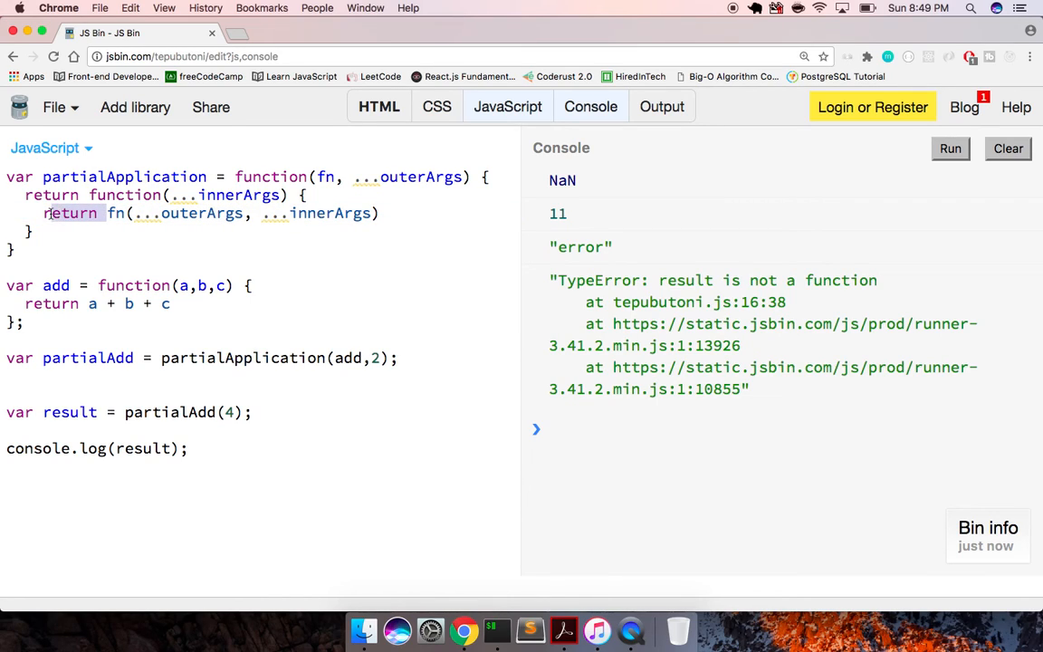
Call partialAdd(4,3) and restore return before fn(...) so the console logs 9.
{"action": "left_click", "coordinate": [949, 148]}
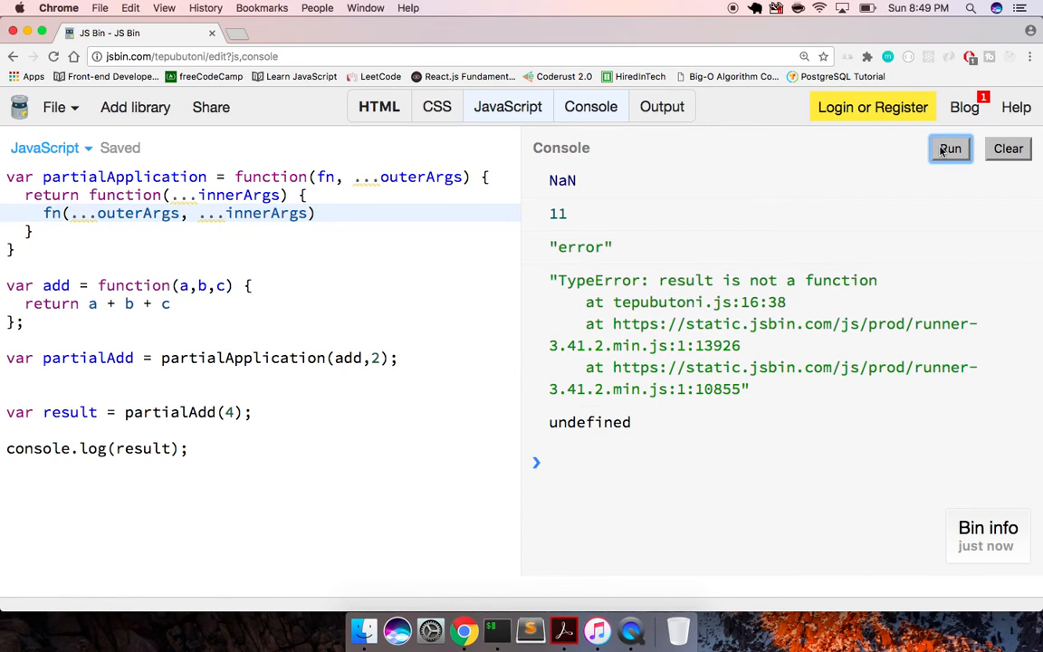
{"action": "type", "text": ",3"}
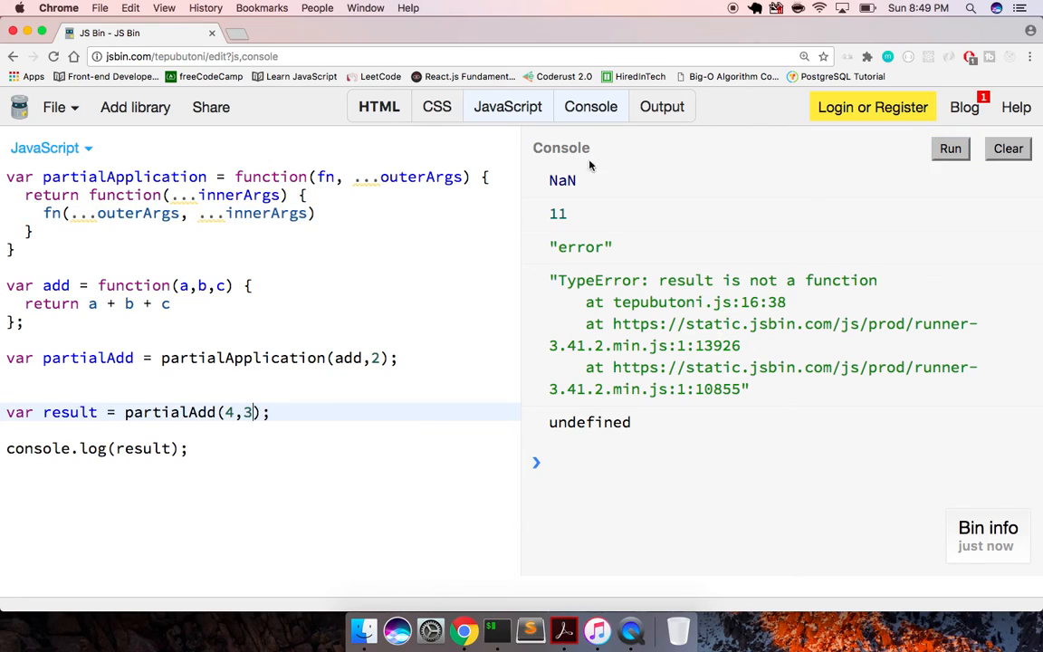
{"action": "left_click", "coordinate": [949, 149]}
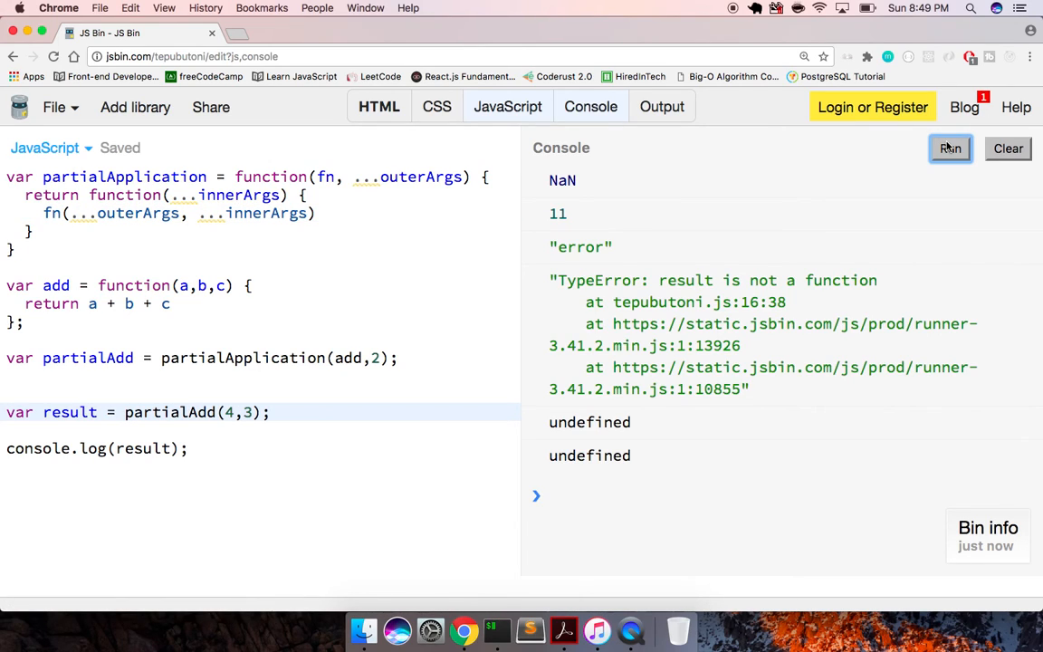
{"action": "left_click", "coordinate": [949, 148]}
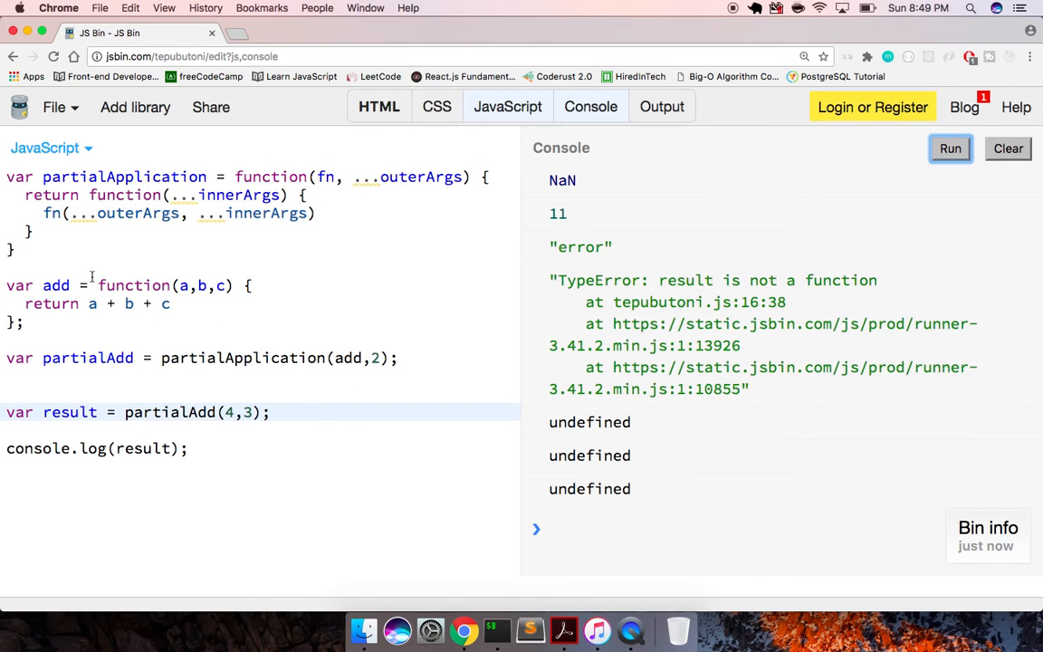
{"action": "type", "text": "return"}
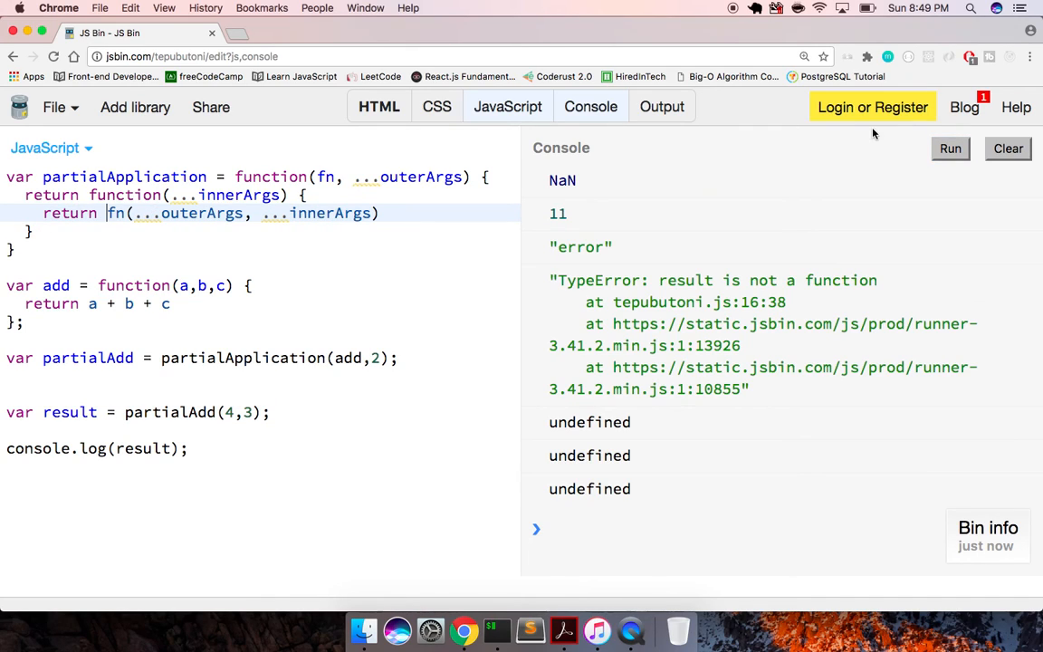
{"action": "left_click", "coordinate": [949, 148]}
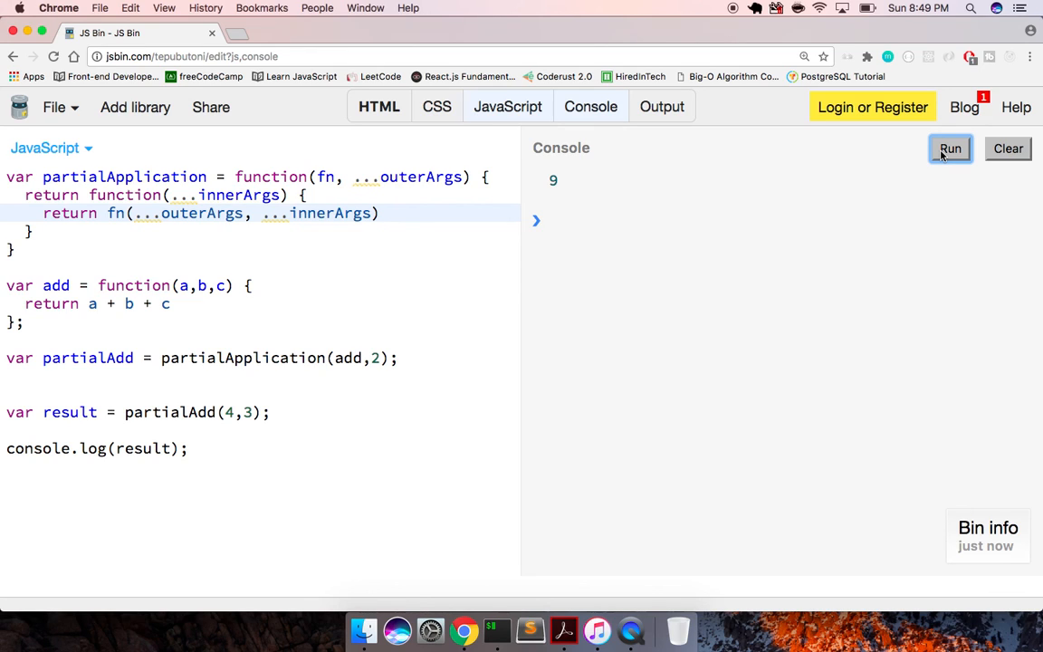
{"action": "mouse_move", "coordinate": [631, 625]}
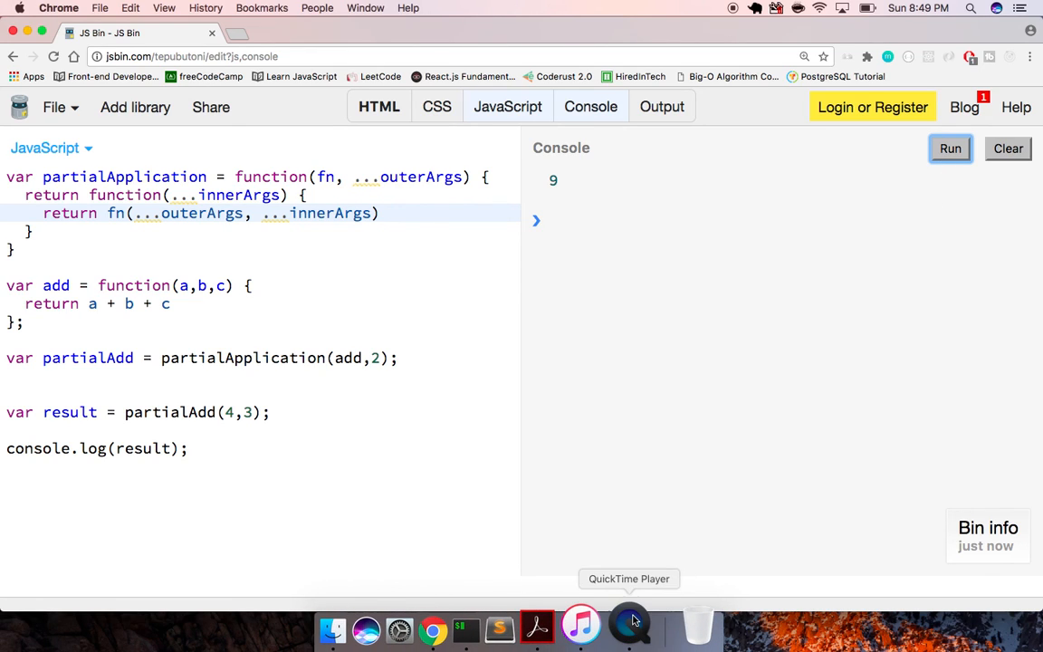